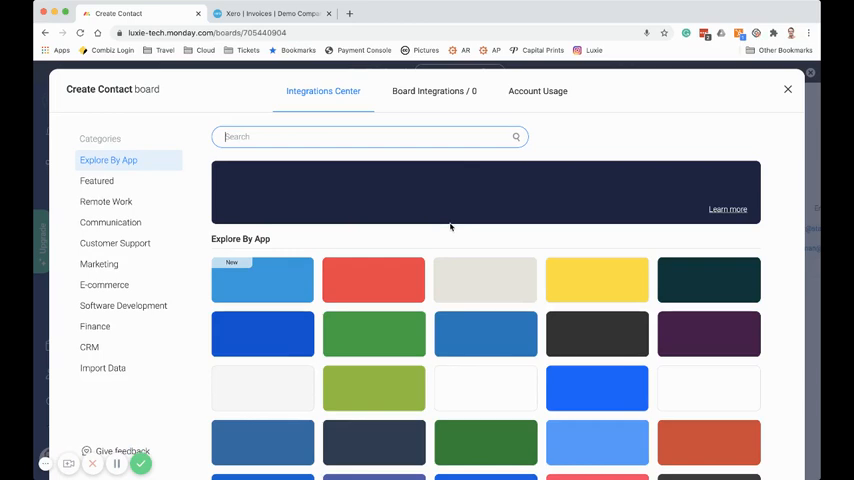
Choose the Xero Contacts app card from the Apps section of the Integrations Center.
scroll("down", 3)
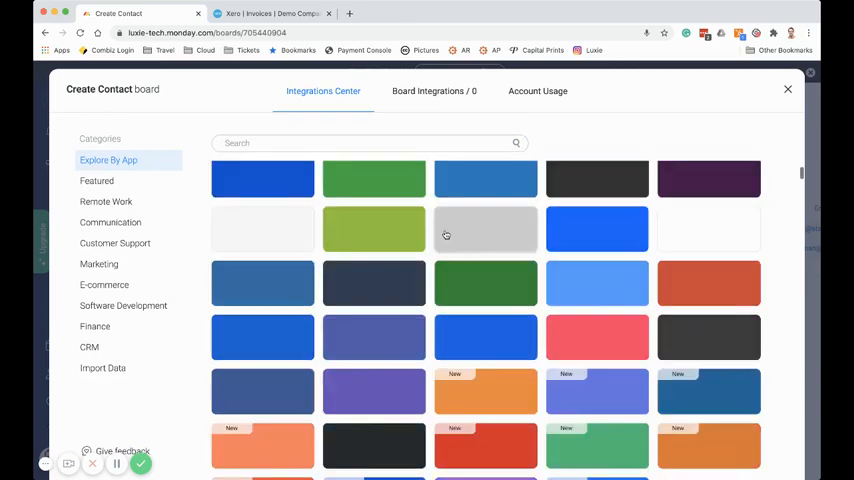
scroll("down", 3)
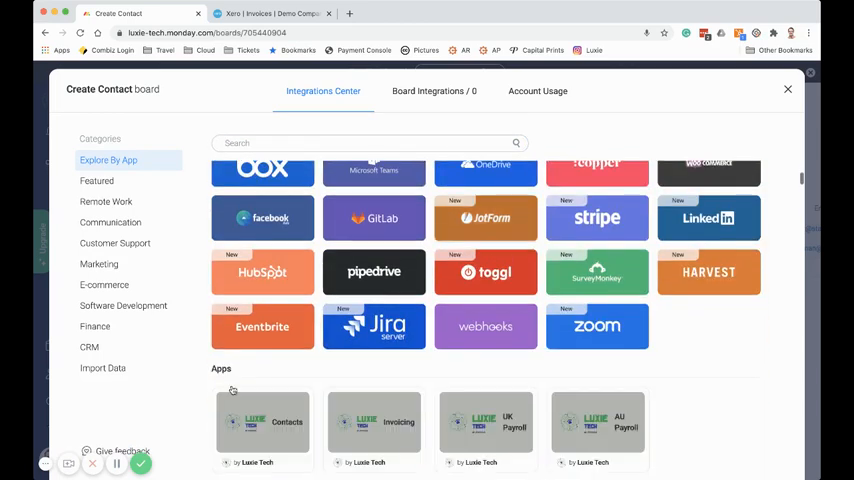
left_click(264, 424)
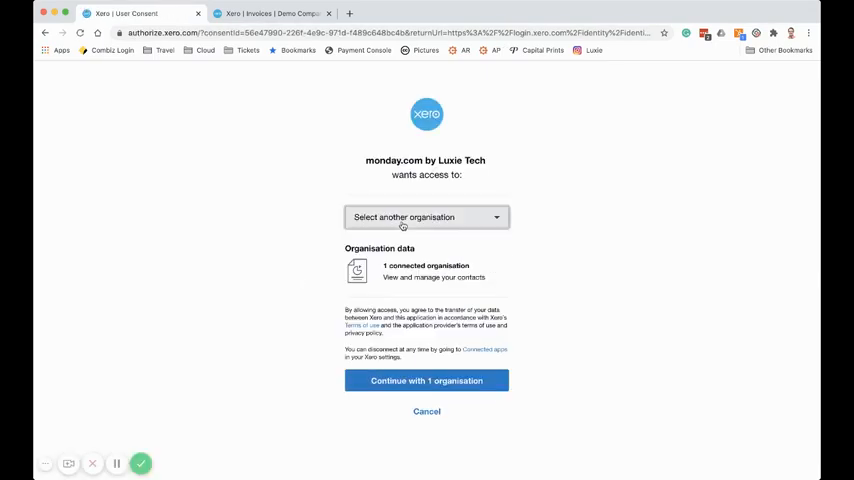
Search 'demo', pick Demo Company and continue with 1 organisation on the Xero consent page.
left_click(426, 216)
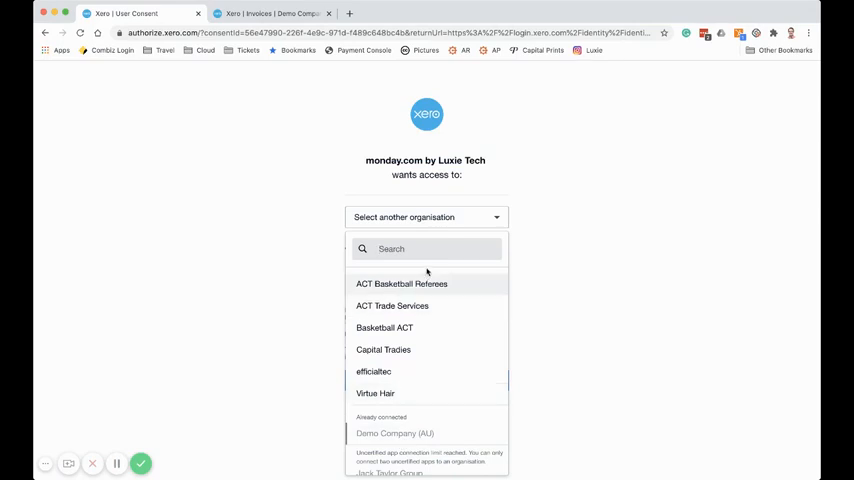
type("demo")
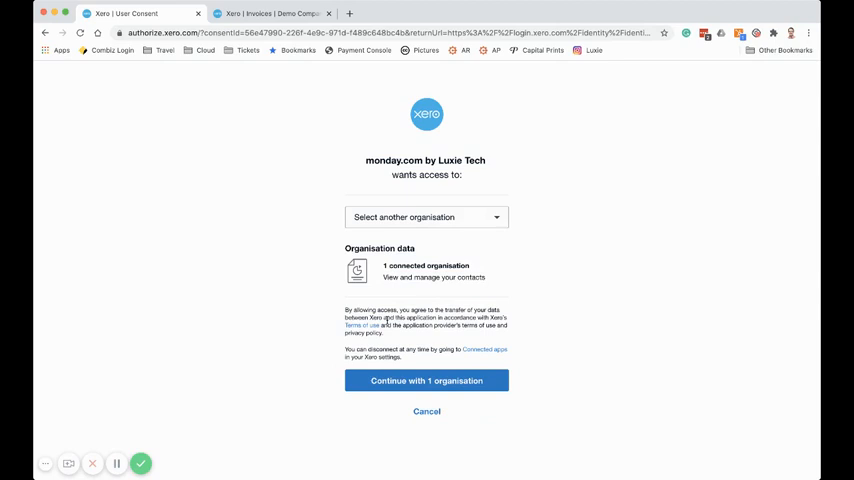
left_click(426, 380)
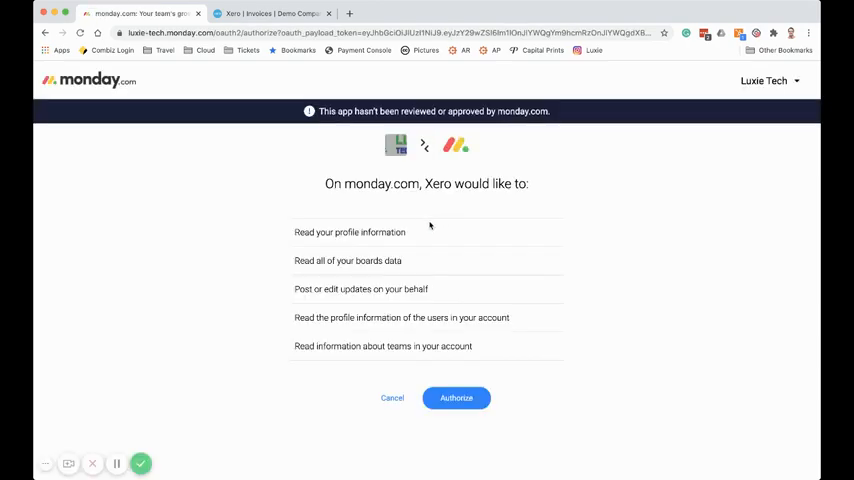
mouse_move(428, 240)
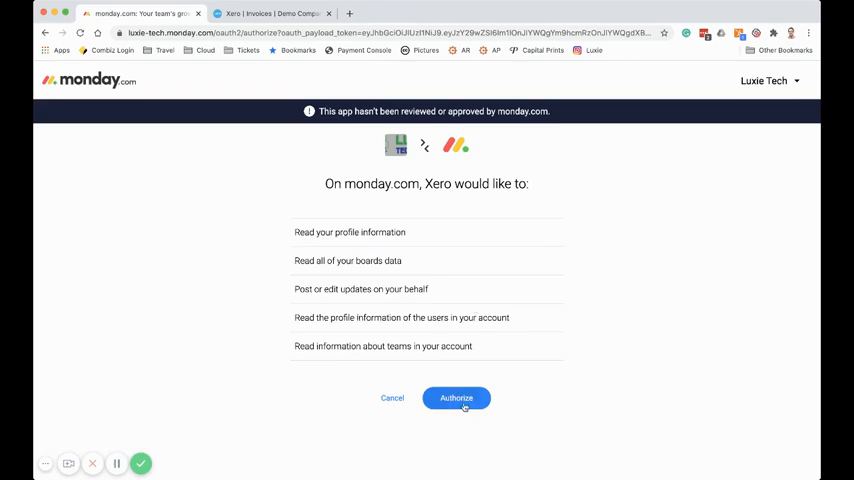
Authorize Xero to read the monday.com account's profile and boards data and post updates.
left_click(456, 398)
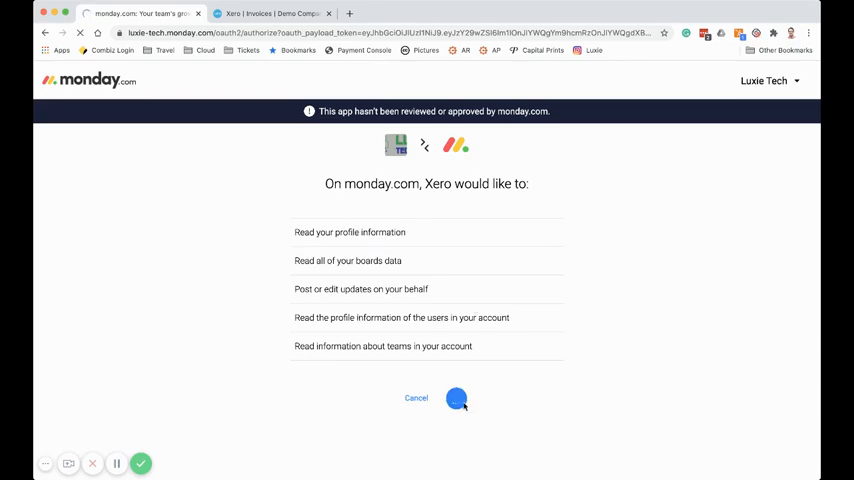
left_click(456, 398)
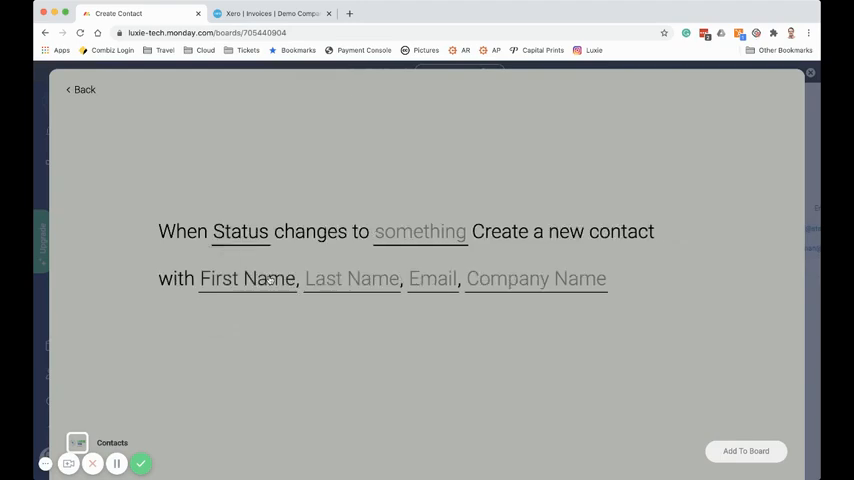
Trigger the contact recipe on Done and map Last Name and Company Name to their board columns.
left_click(420, 232)
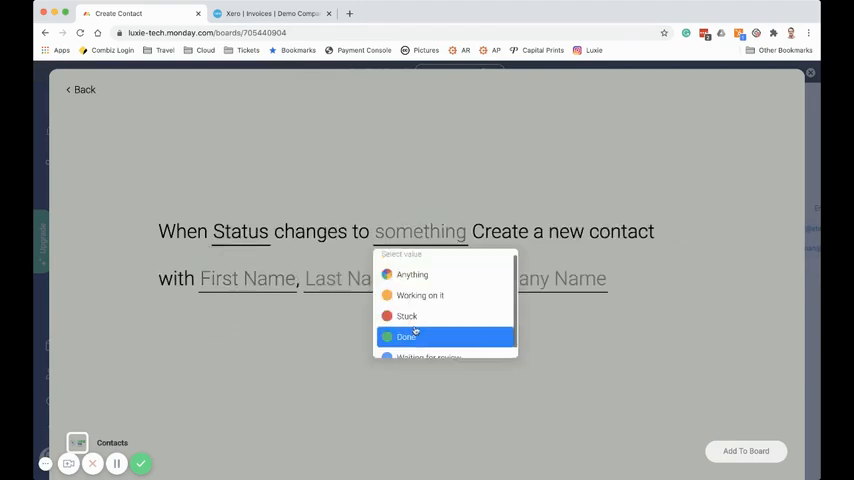
left_click(406, 336)
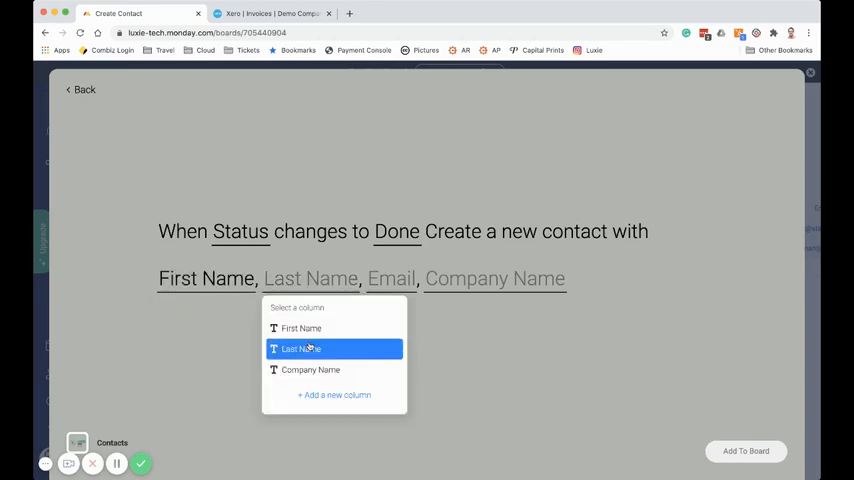
left_click(300, 348)
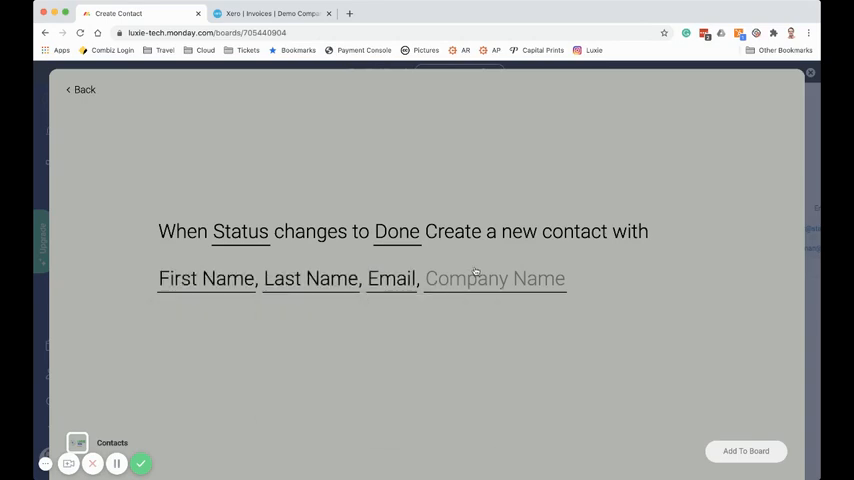
left_click(496, 278)
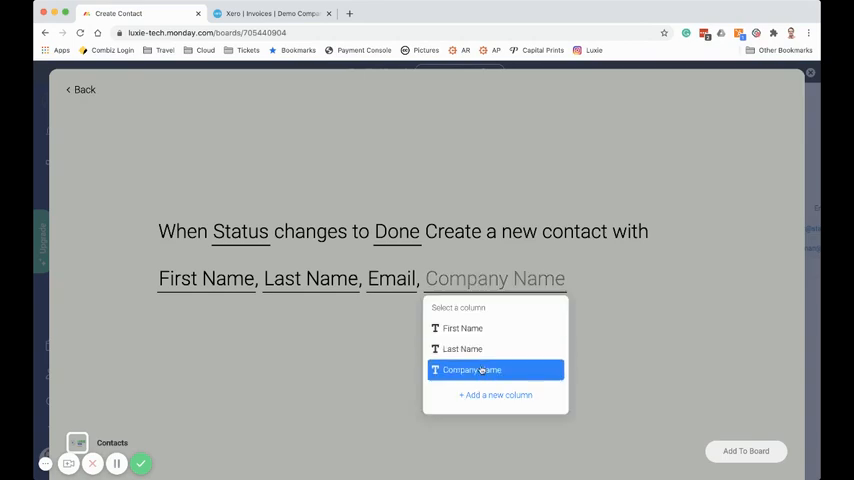
left_click(470, 368)
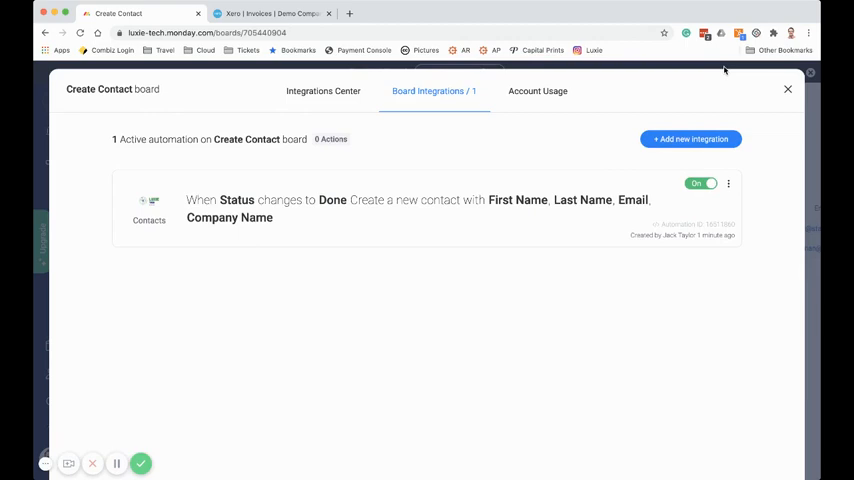
Mark Stark Industries and Wayne Enterprises as Done on the Create Contact board.
left_click(788, 88)
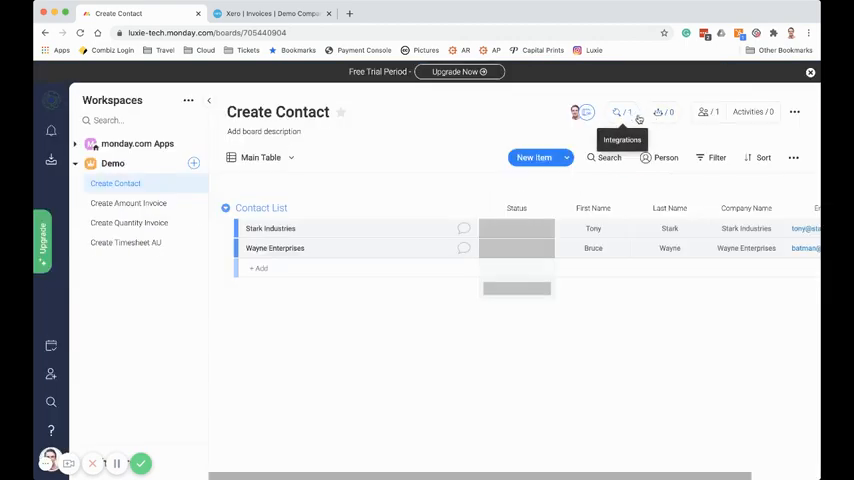
left_click(516, 228)
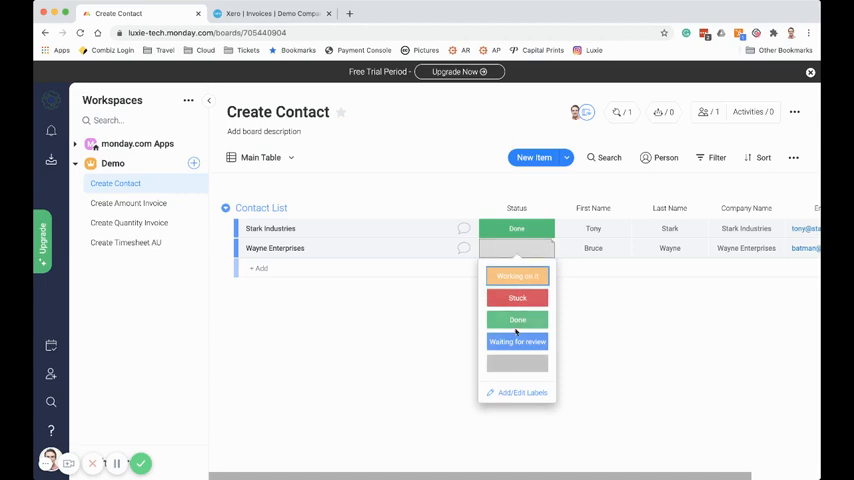
left_click(516, 320)
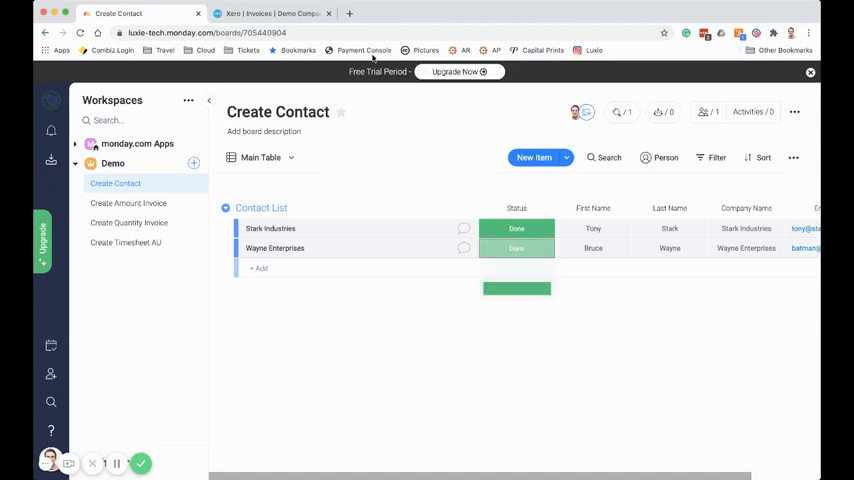
left_click(276, 14)
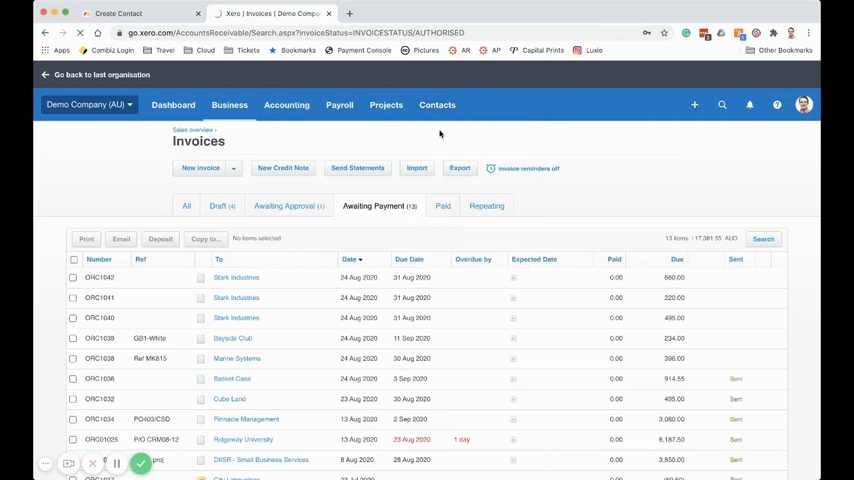
mouse_move(442, 136)
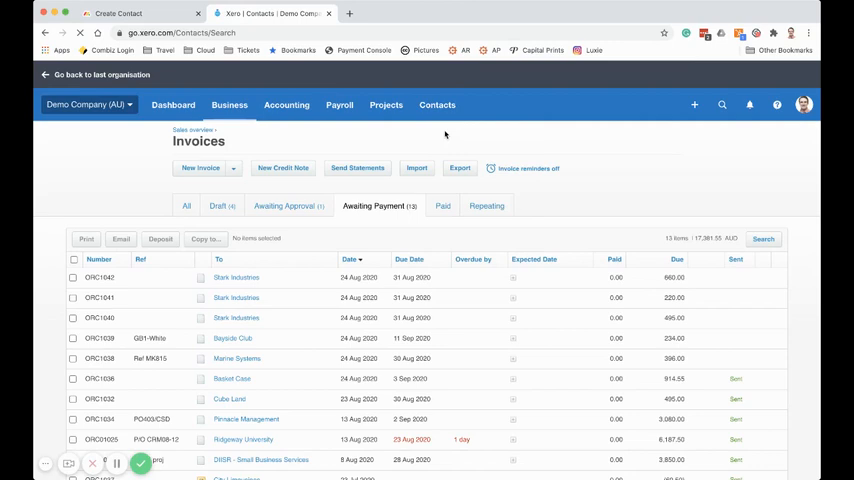
Search 'stark' in Xero Contacts and view the Stark Industries contact with Tony Stark's details.
left_click(436, 104)
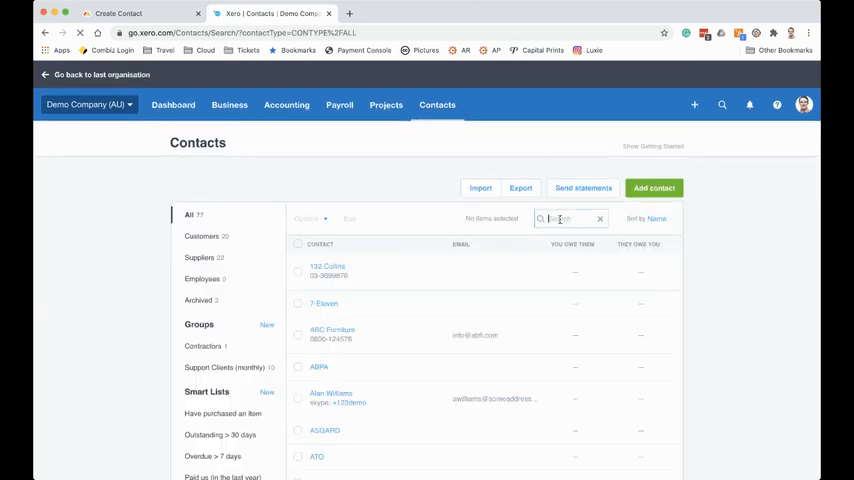
type("wy")
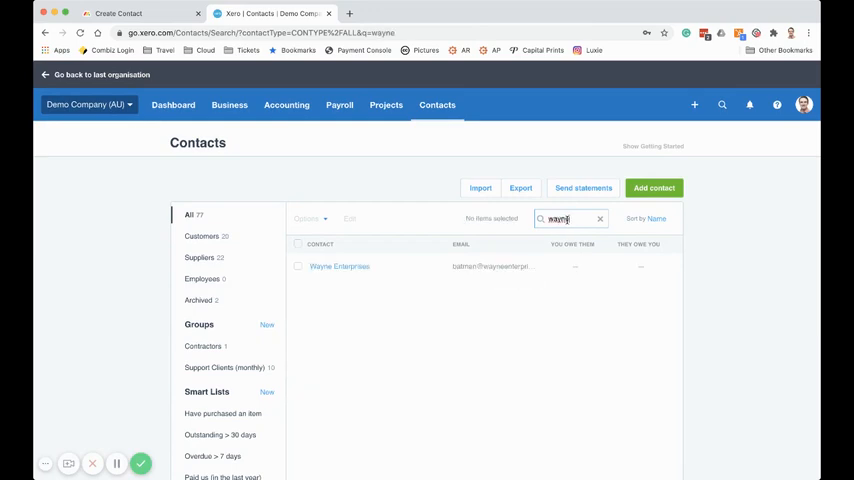
type("stark")
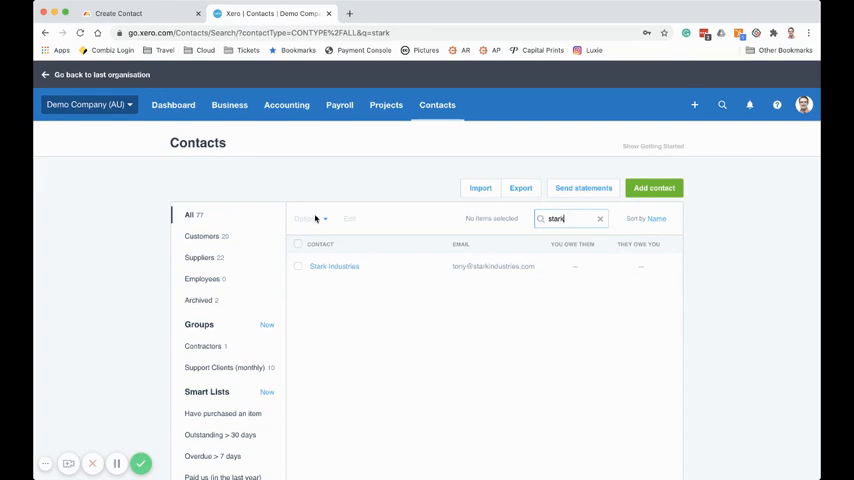
left_click(334, 266)
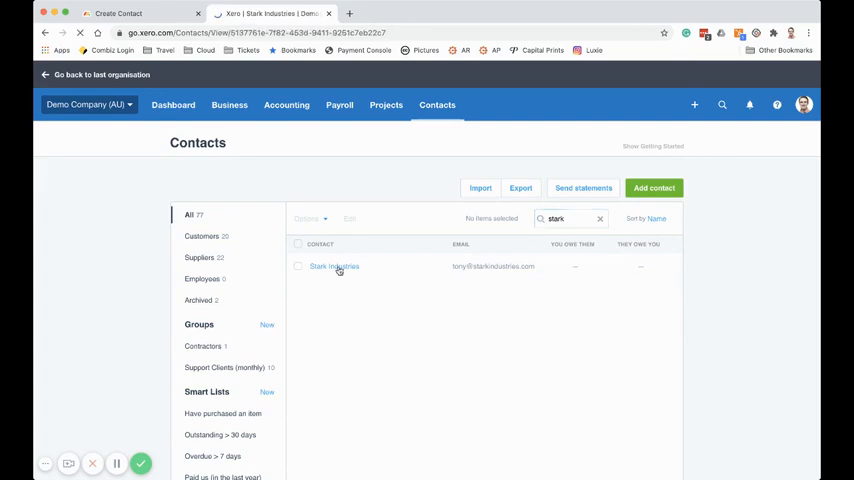
left_click(334, 266)
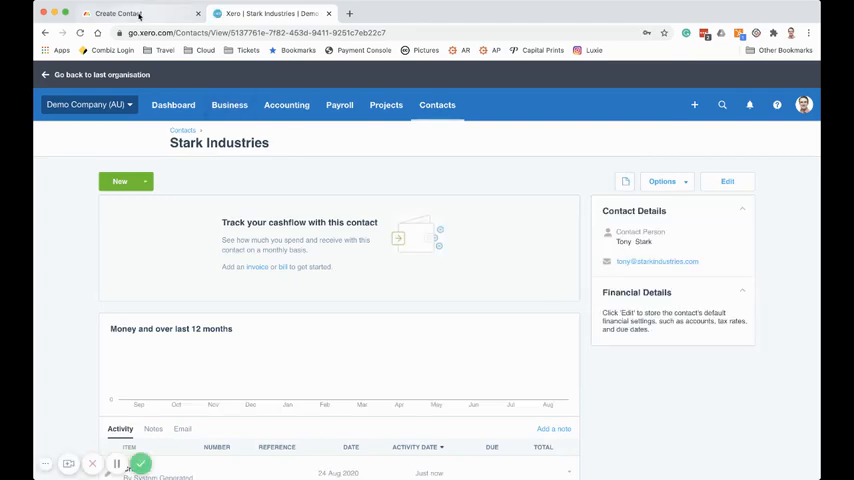
Delete the existing invoicing automation from the Create Amount Invoice board's integrations.
left_click(120, 12)
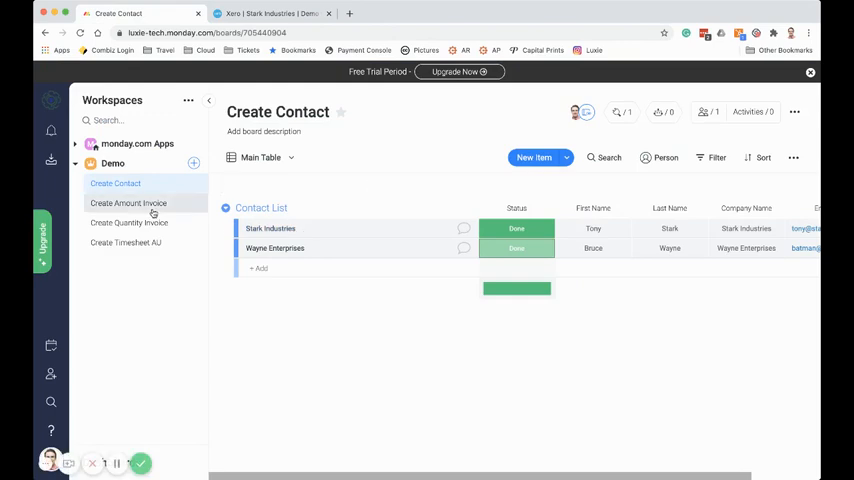
left_click(128, 204)
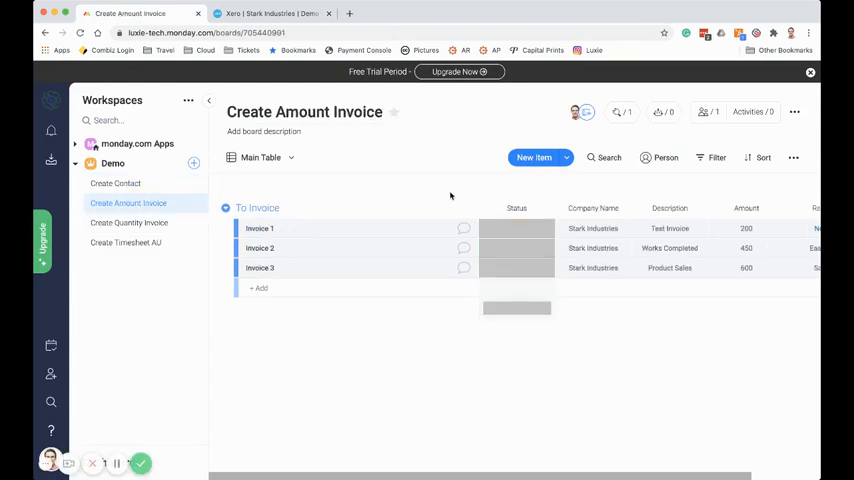
left_click(668, 248)
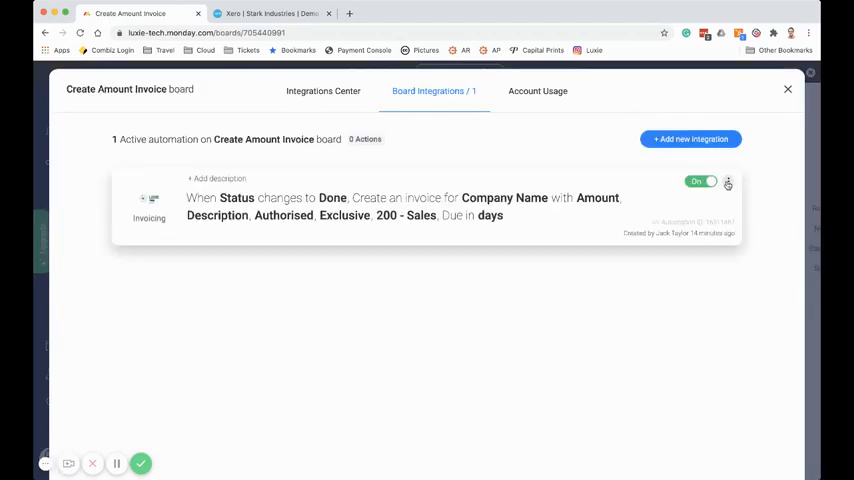
left_click(728, 180)
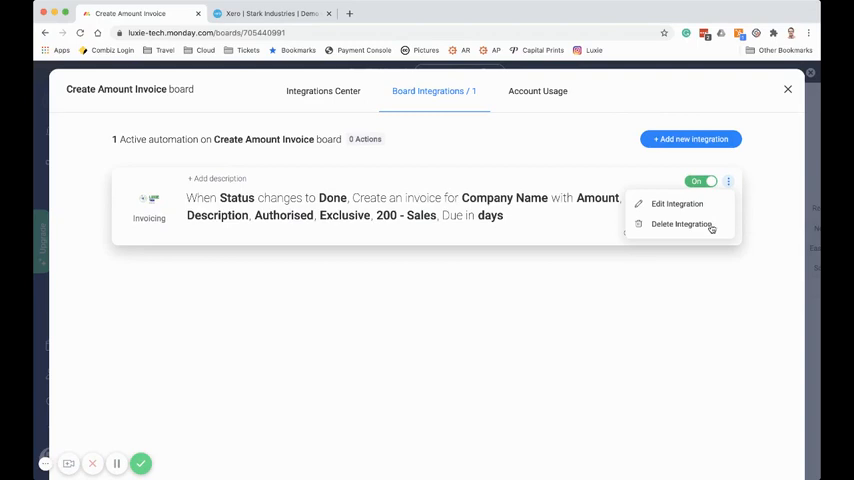
left_click(682, 224)
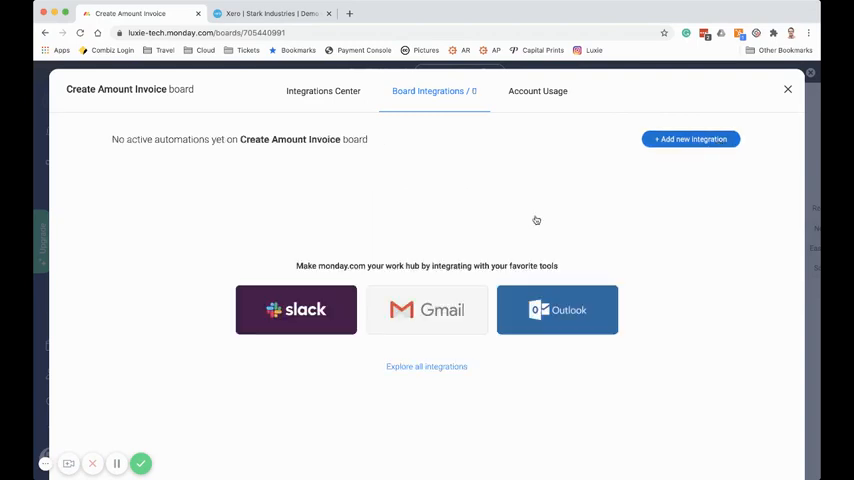
Add a new integration and choose the Invoicing app by Luxie Tech from Apps.
left_click(324, 92)
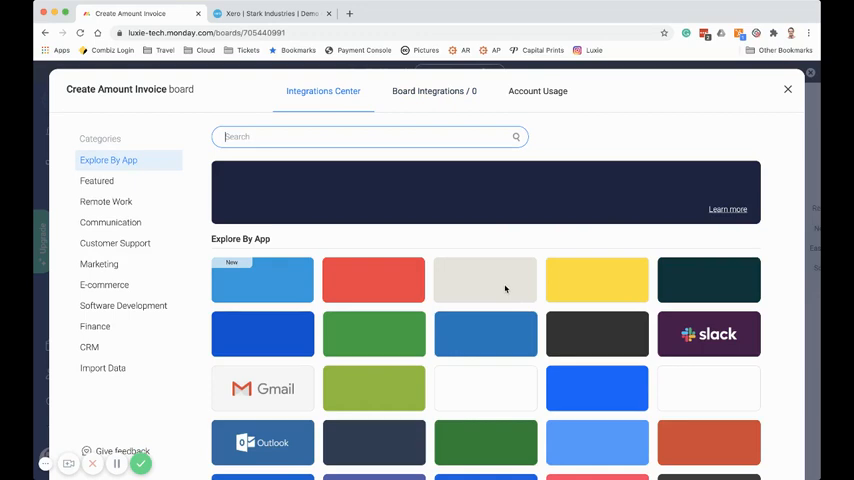
scroll("down", 3)
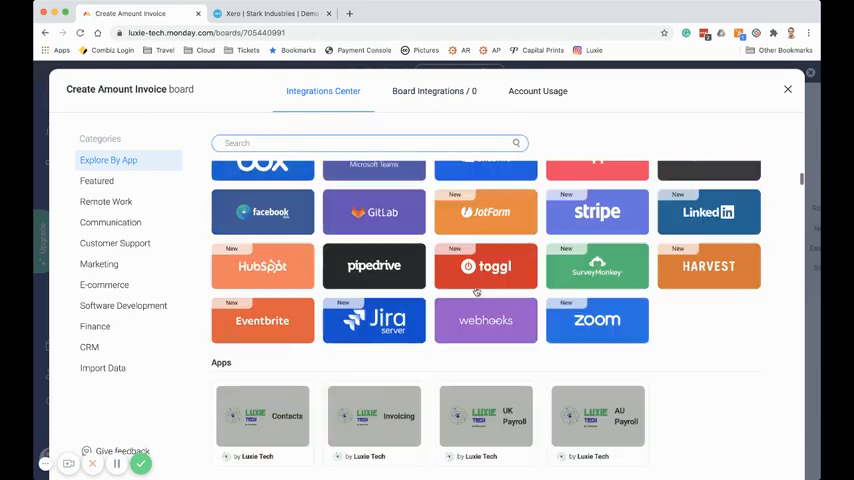
left_click(374, 420)
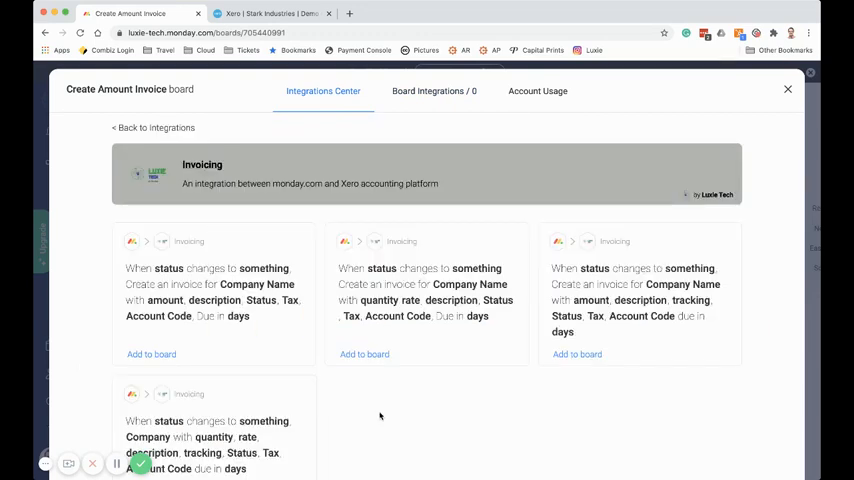
scroll("down", 3)
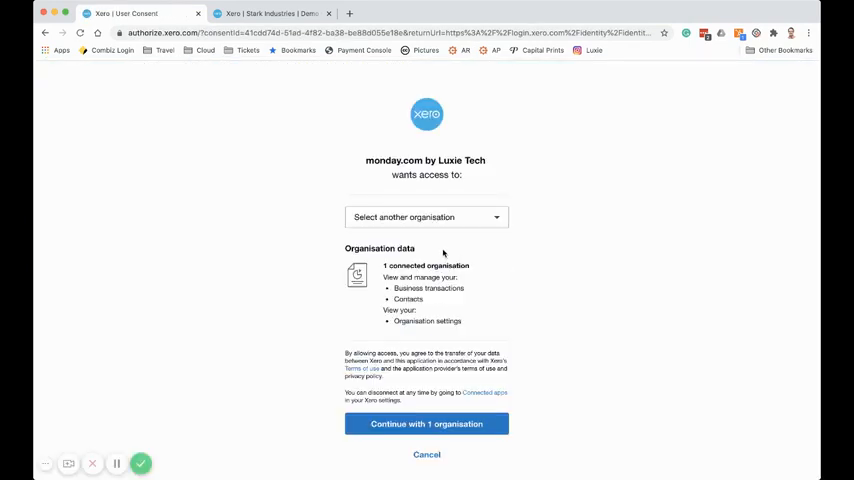
Continue with 1 organisation to grant monday.com by Luxie Tech access in Xero.
left_click(426, 424)
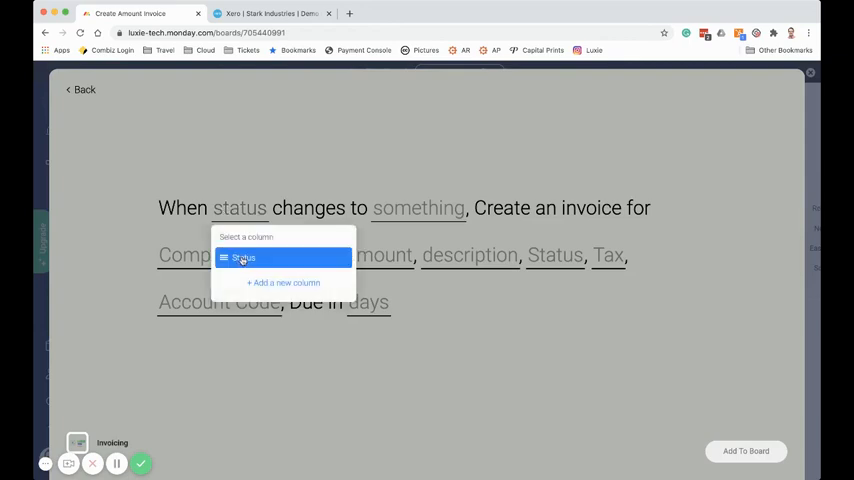
Trigger the invoice recipe when Status changes to Done and make created invoices Authorised.
left_click(242, 256)
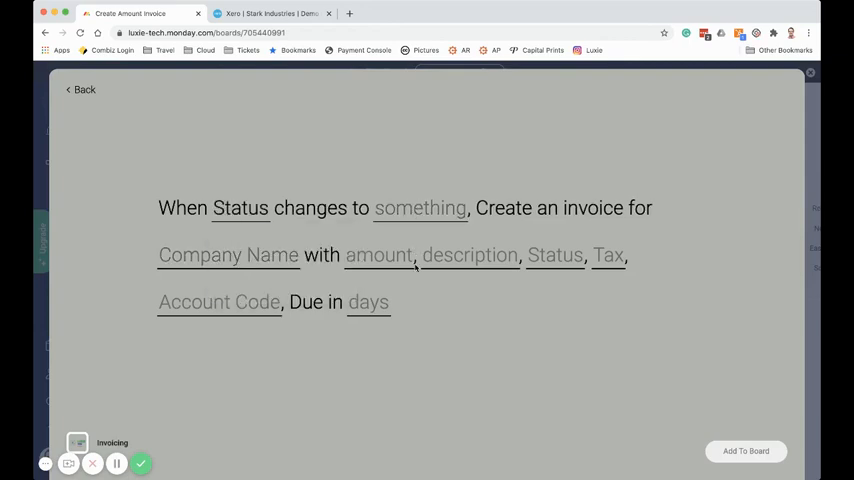
left_click(420, 208)
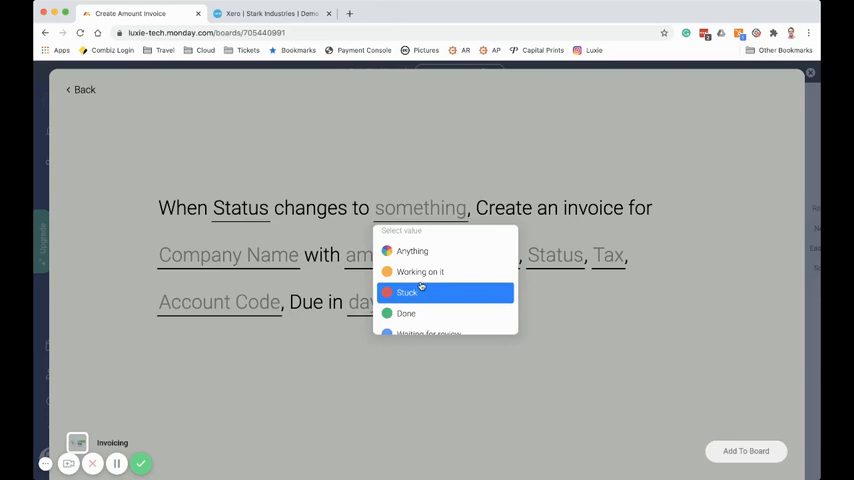
left_click(406, 312)
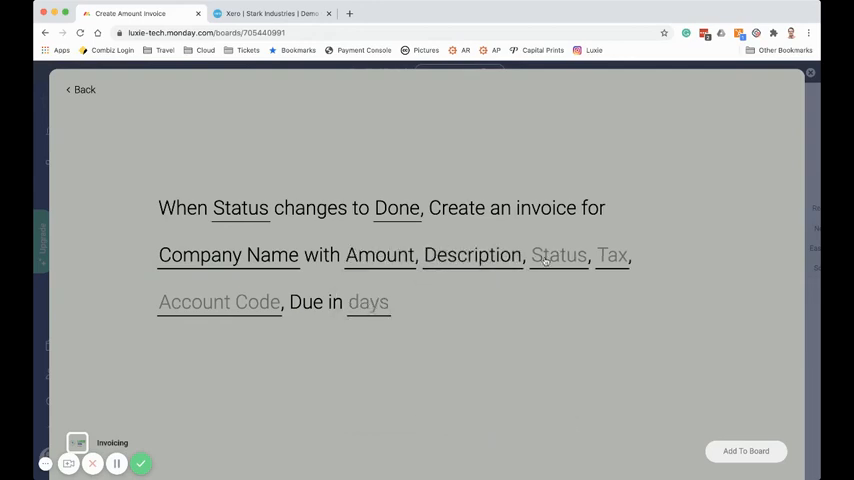
left_click(560, 256)
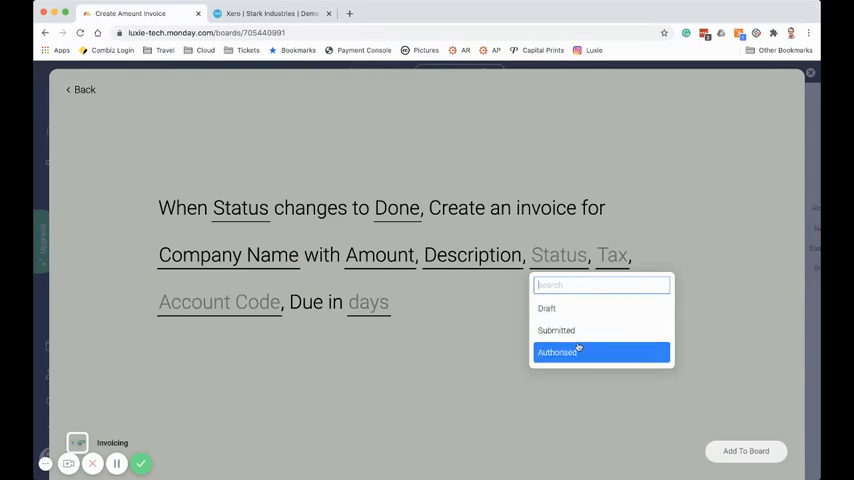
left_click(556, 352)
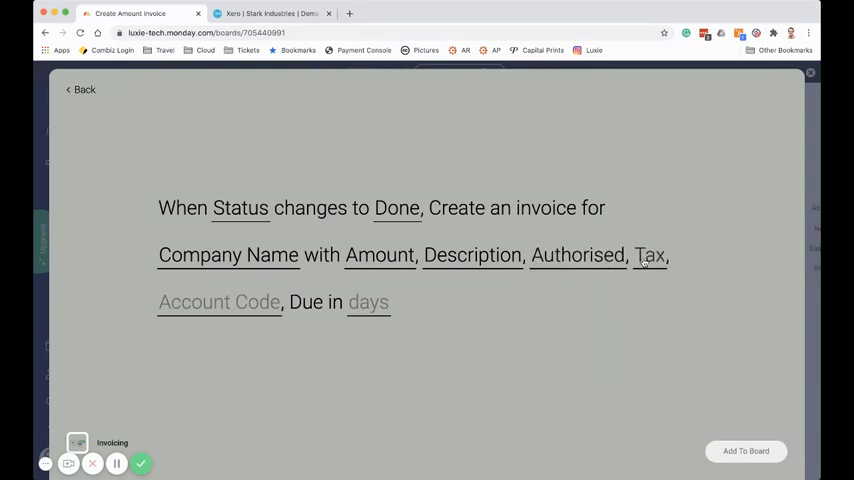
Set tax Exclusive, account 200 - Sales, 7 days due, and add the recipe to the board.
left_click(650, 256)
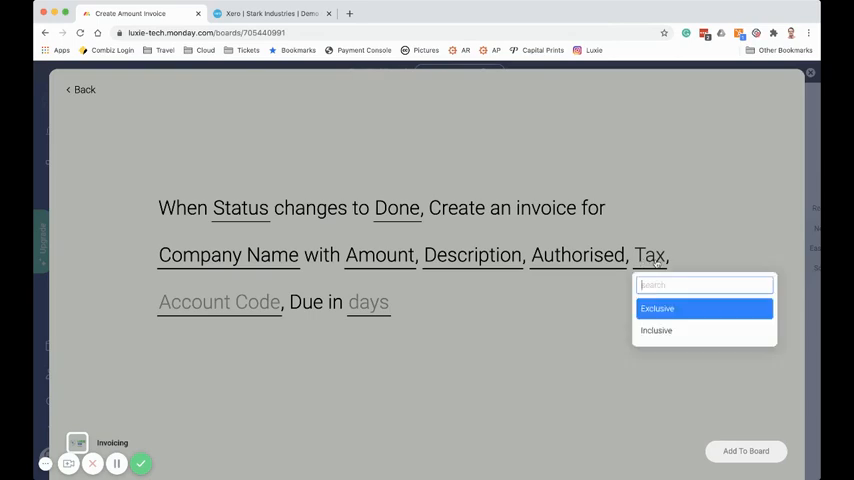
left_click(656, 308)
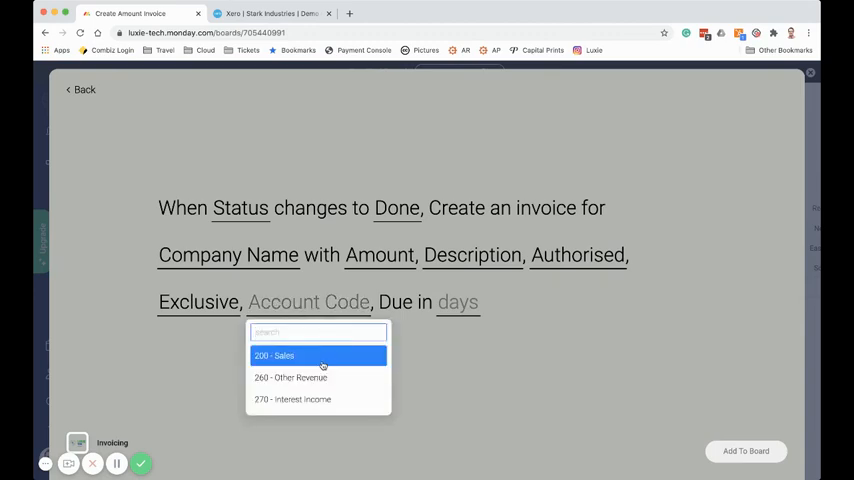
left_click(272, 356)
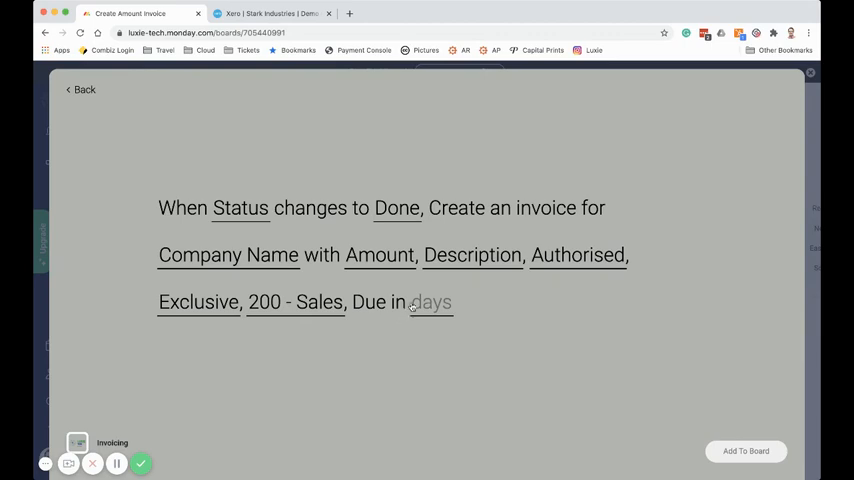
left_click(430, 302)
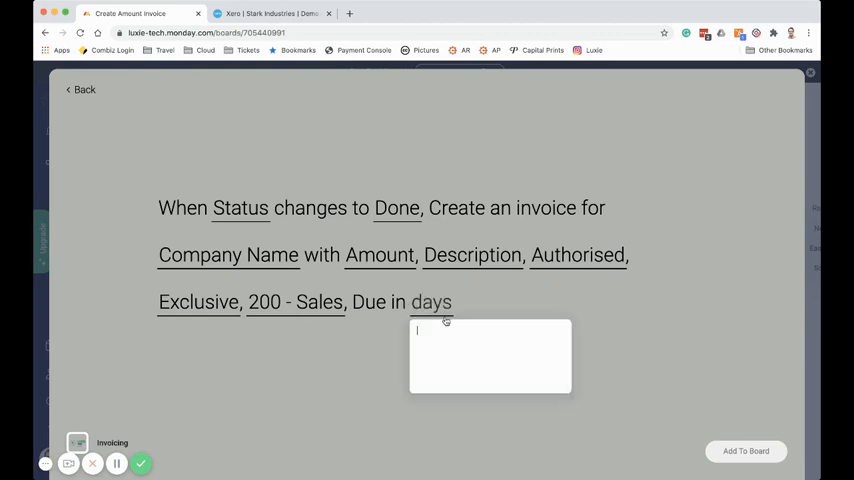
type("7")
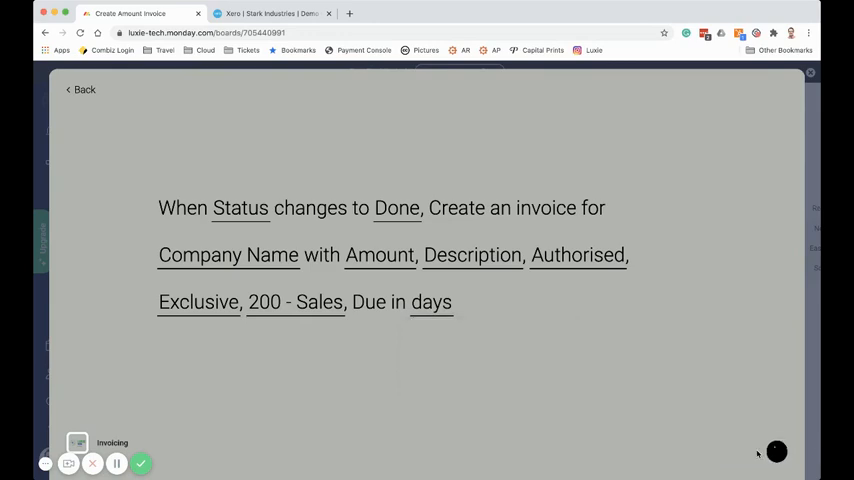
left_click(80, 90)
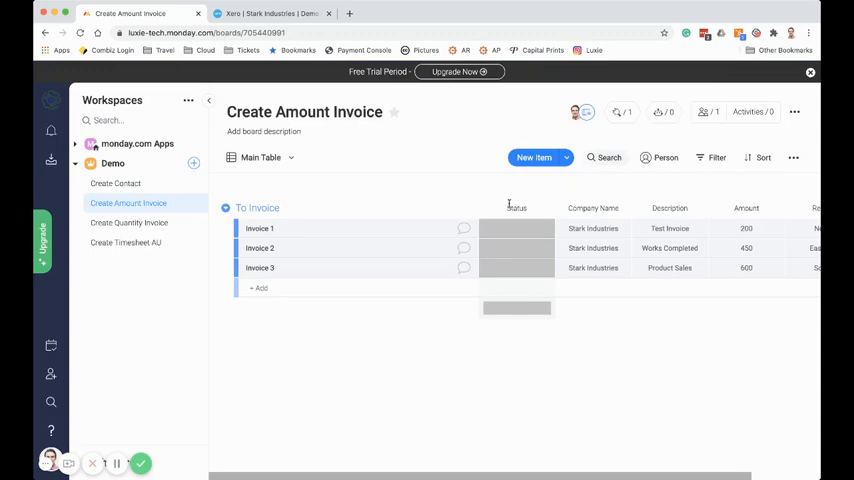
Mark the remaining invoices on the Create Amount Invoice board as Done, then switch to Xero's Invoices list.
left_click(516, 228)
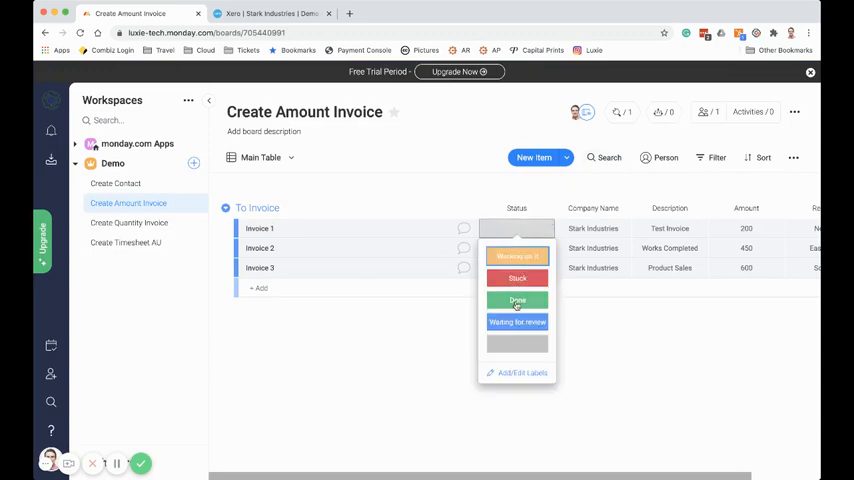
left_click(516, 300)
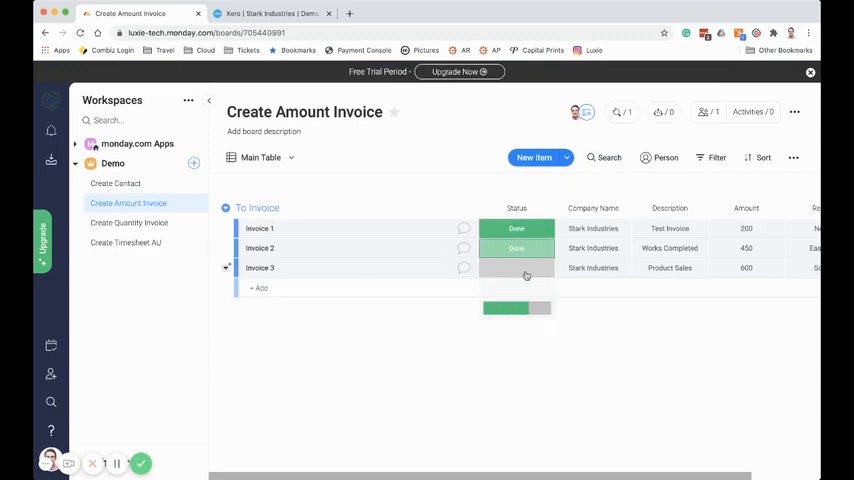
left_click(516, 268)
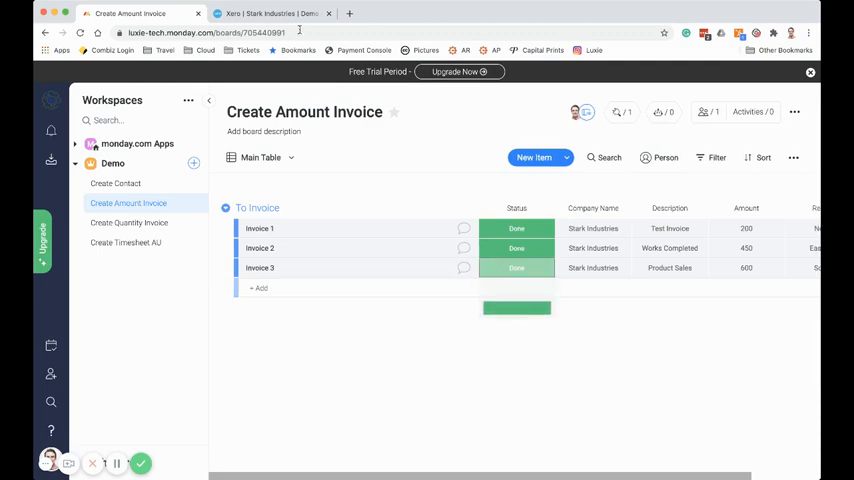
left_click(270, 12)
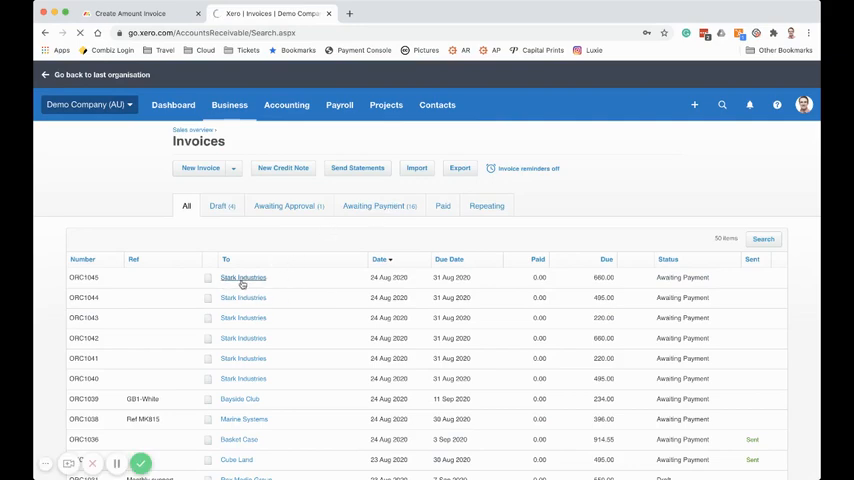
Review the newest Stark Industries invoice ORC1045 (660.00) in Xero and return to the monday.com board.
left_click(242, 276)
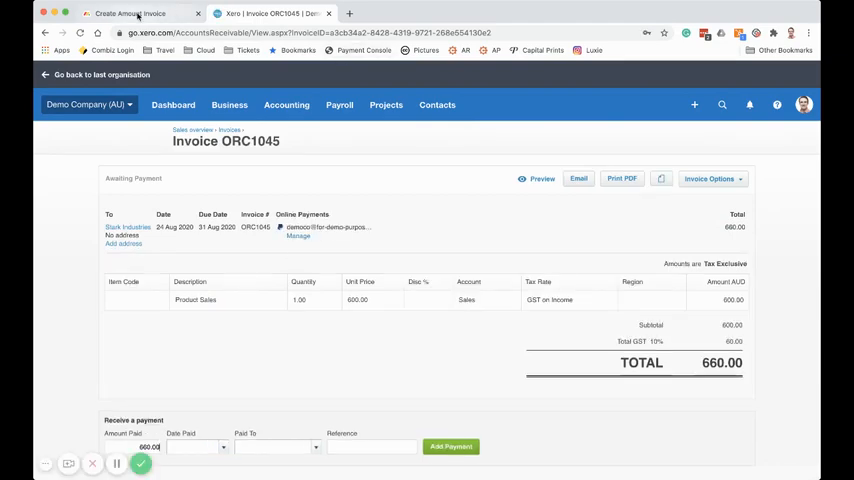
left_click(130, 12)
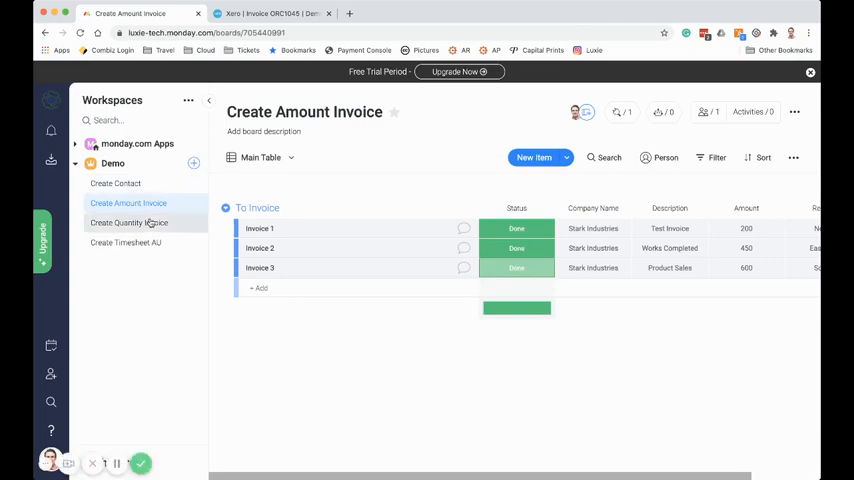
Open the Create Quantity Invoice board's integrations center and briefly view the OneDrive integration.
left_click(128, 224)
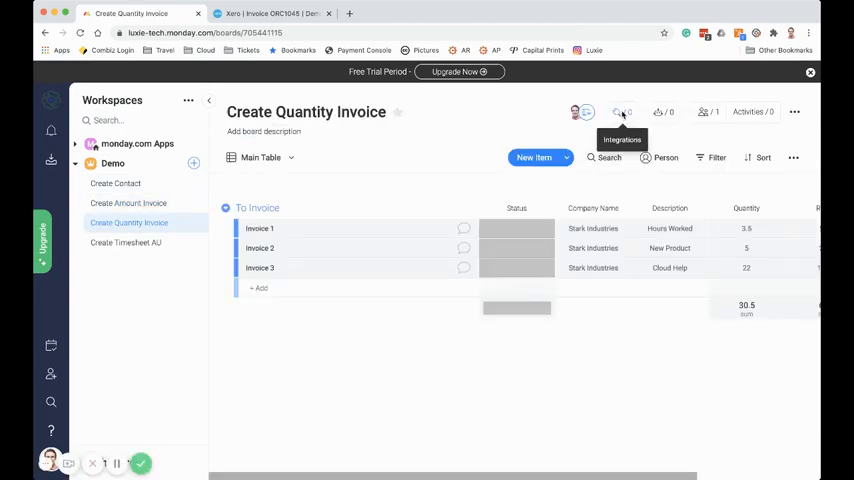
left_click(620, 112)
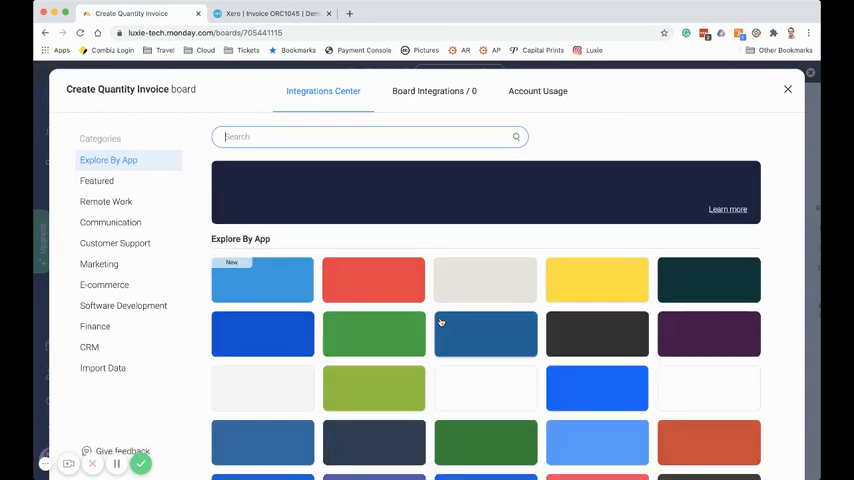
mouse_move(440, 246)
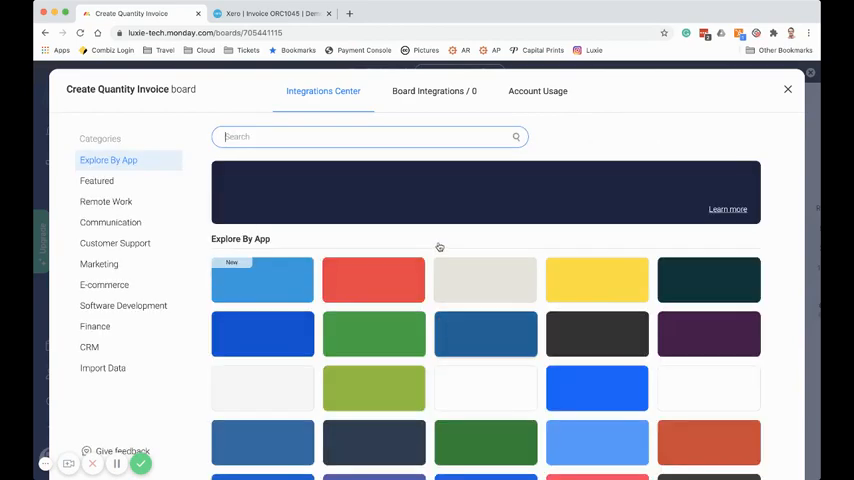
scroll("down", 3)
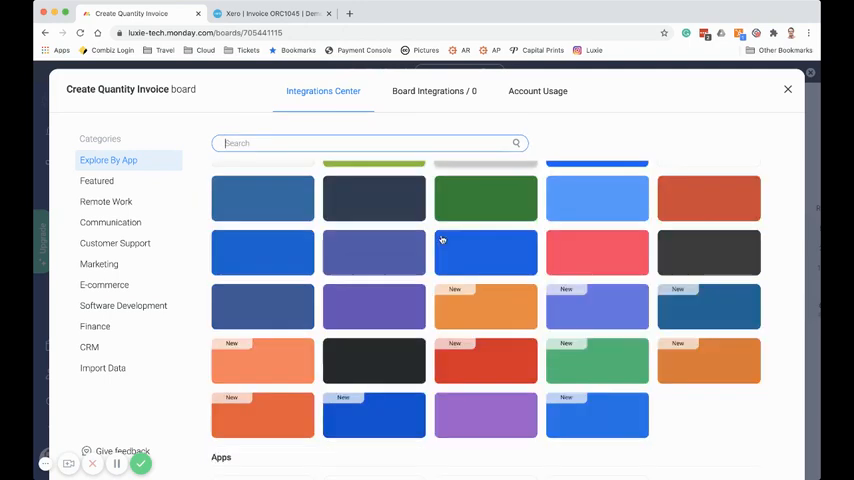
left_click(486, 252)
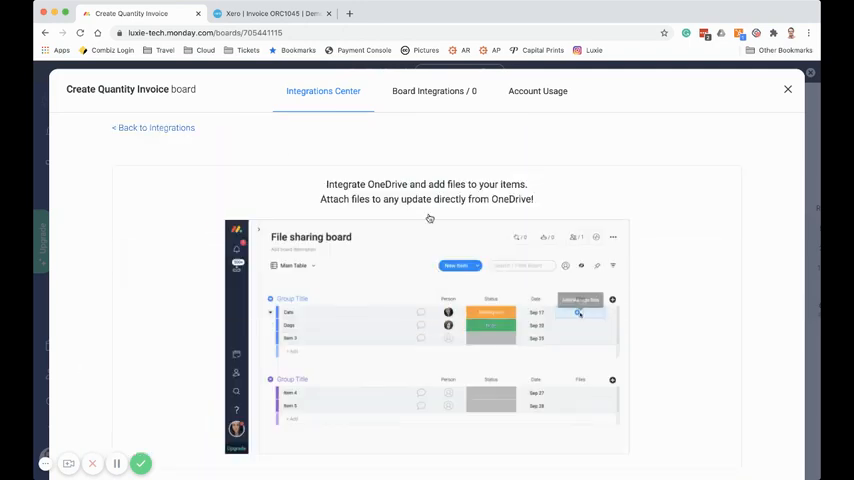
left_click(152, 128)
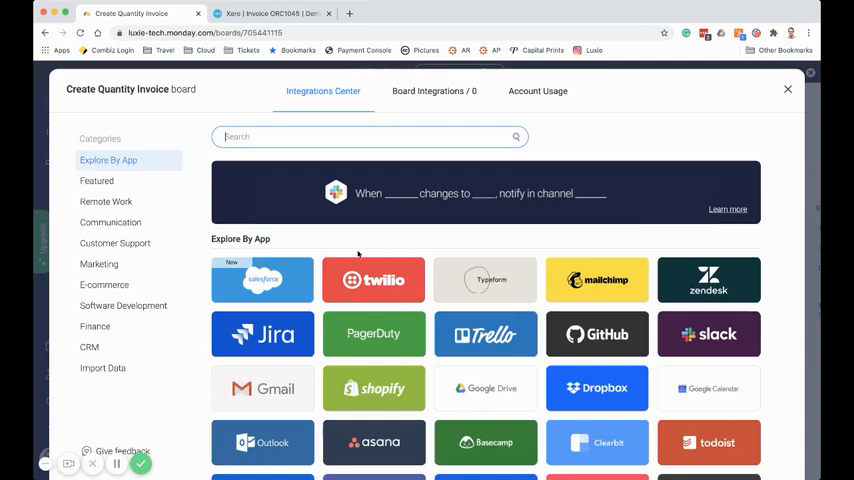
Locate the Xero Invoicing integration in the app grid and list its quantity-and-rate invoice recipes.
scroll("down", 3)
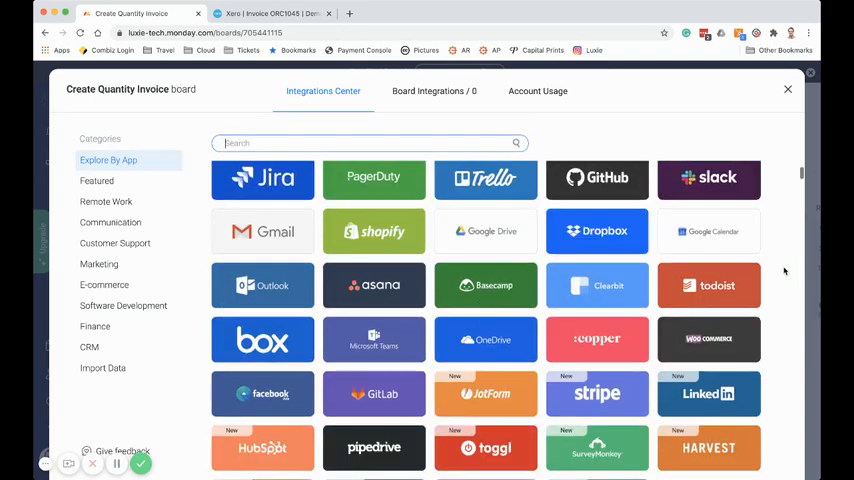
scroll("down", 3)
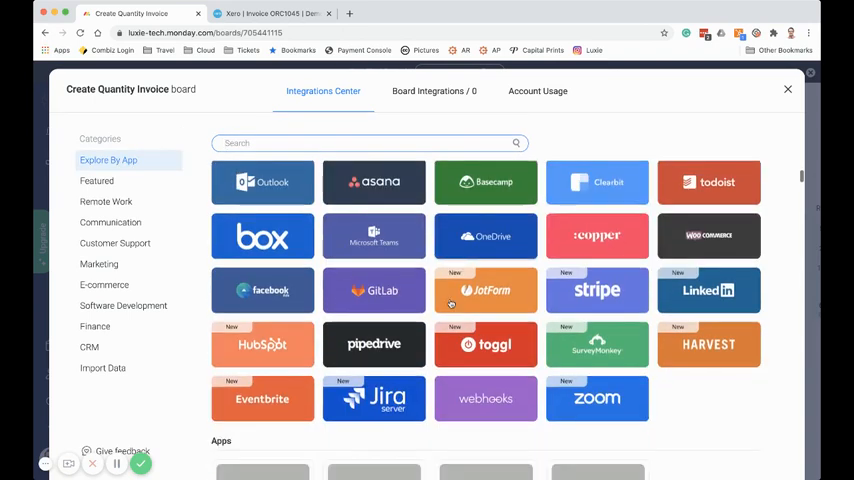
left_click(96, 180)
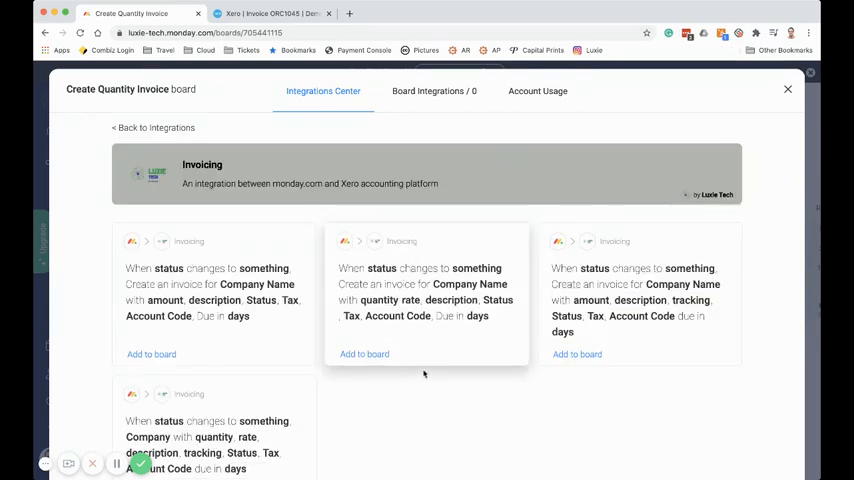
scroll("down", 3)
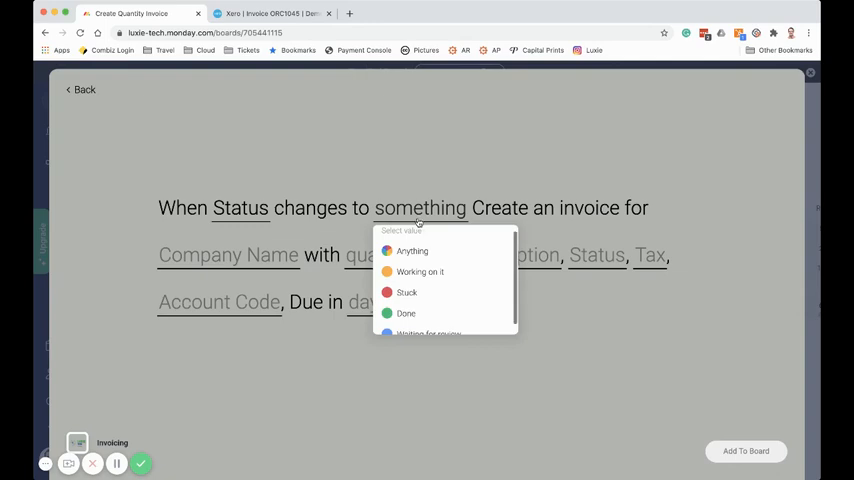
Fill the recipe: Done trigger, Description column, Draft invoice status, 200 - Sales account code, due-in days.
left_click(406, 312)
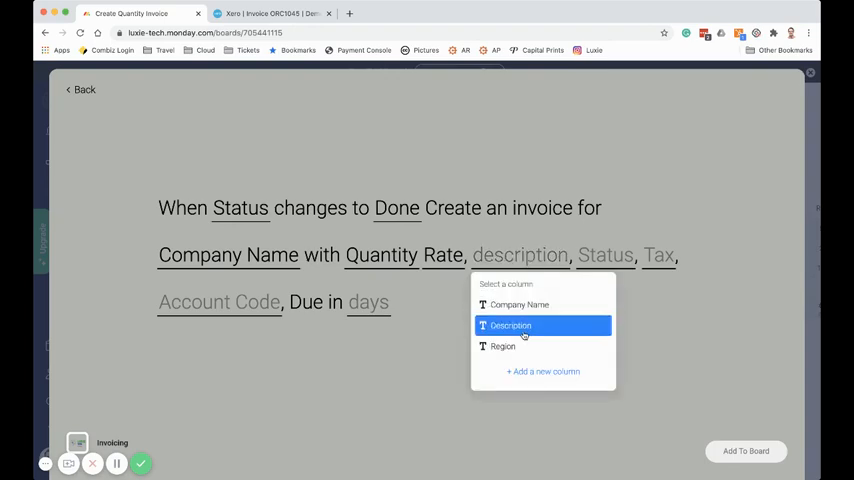
left_click(512, 324)
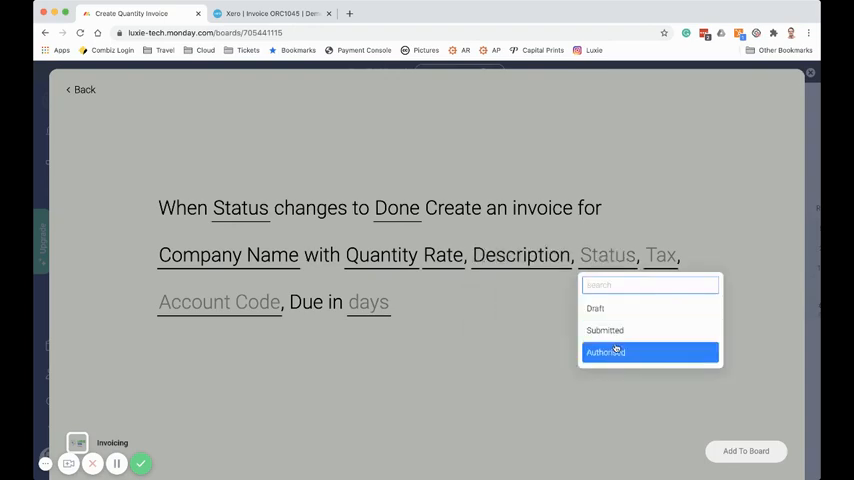
left_click(596, 308)
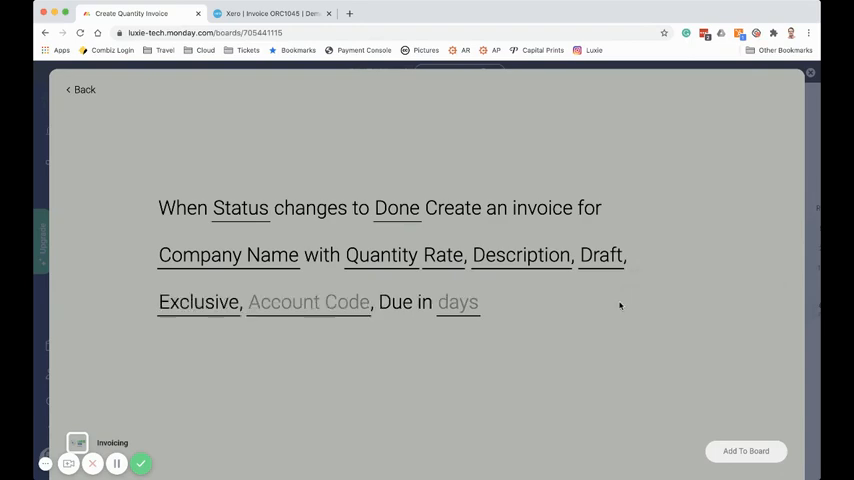
left_click(308, 302)
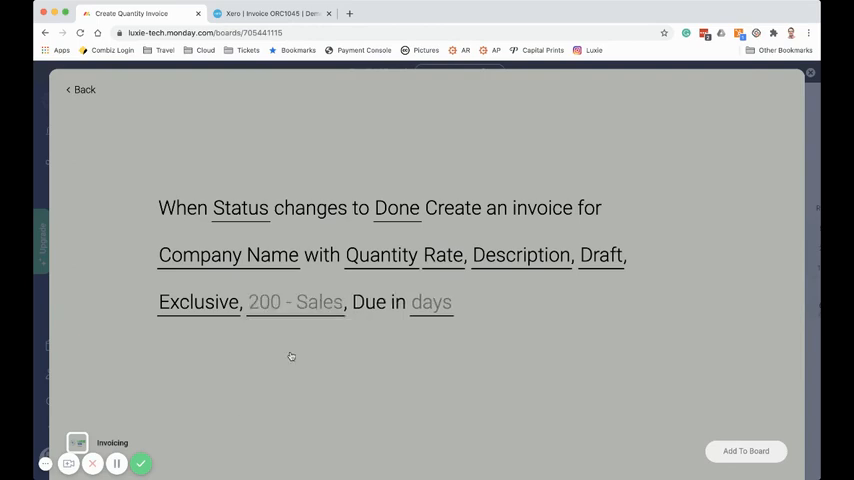
left_click(432, 302)
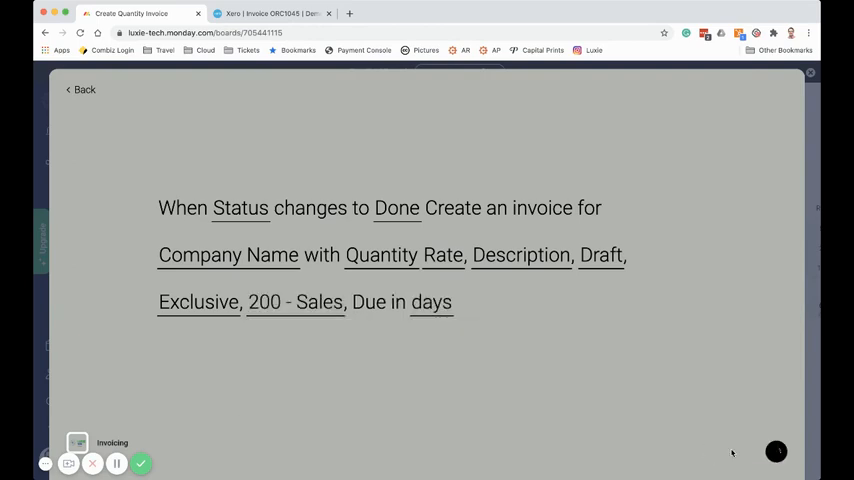
Add the finished quantity invoice recipe to the board as an active automation.
left_click(80, 88)
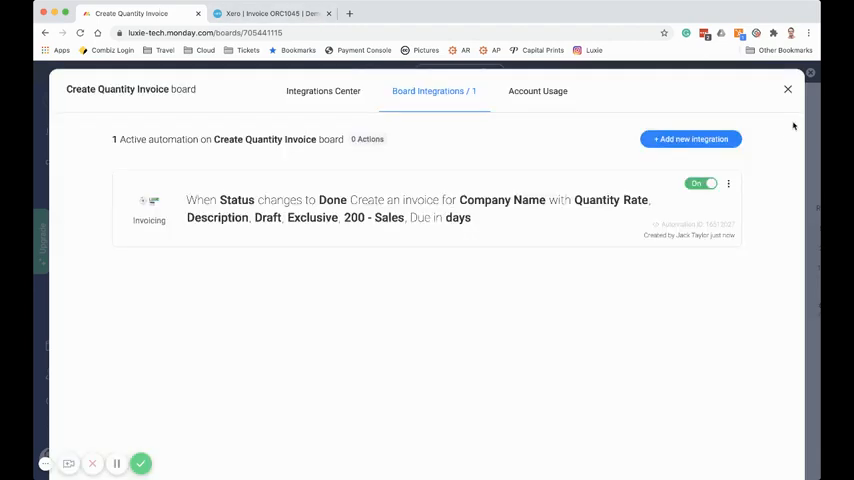
left_click(788, 88)
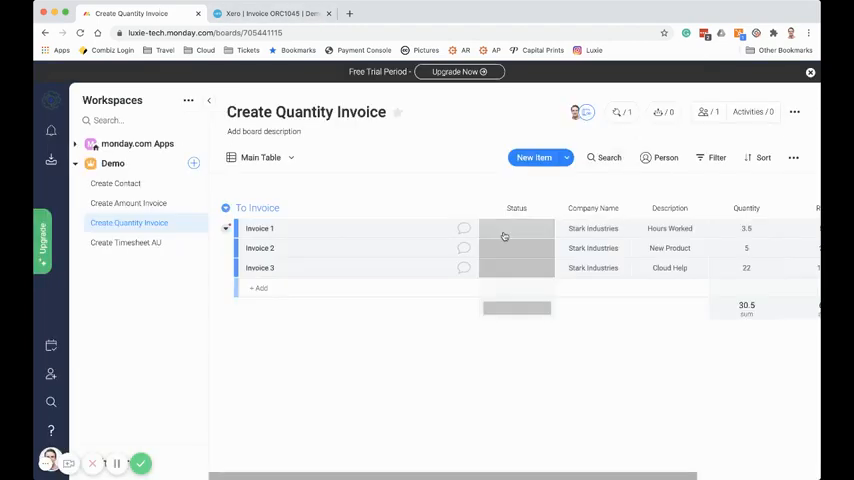
Mark Invoice 1, Invoice 2 and Invoice 3 on the Create Quantity Invoice board as Done.
left_click(516, 228)
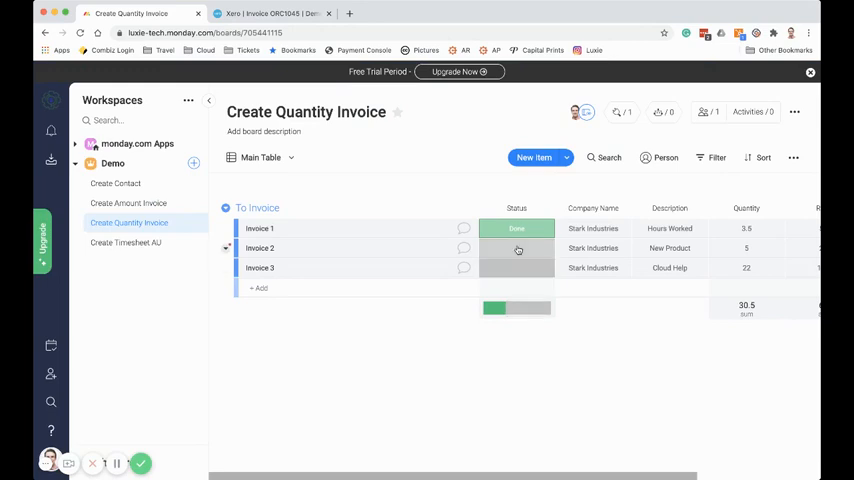
left_click(516, 248)
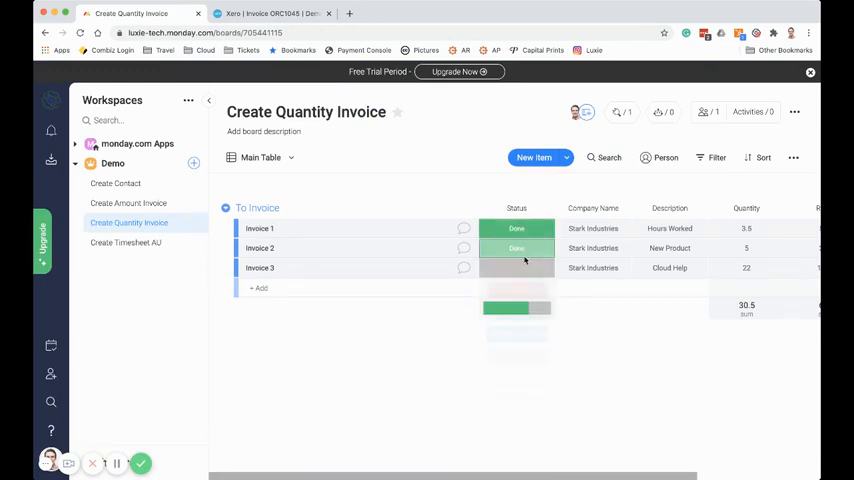
left_click(516, 268)
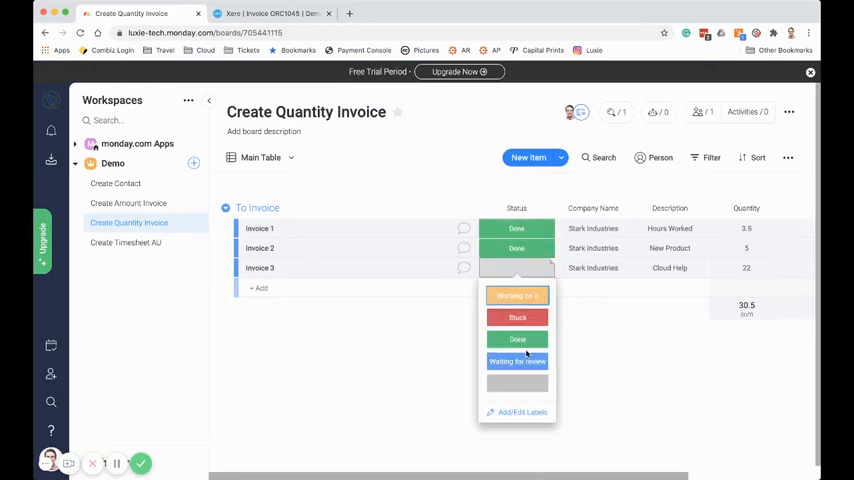
left_click(516, 340)
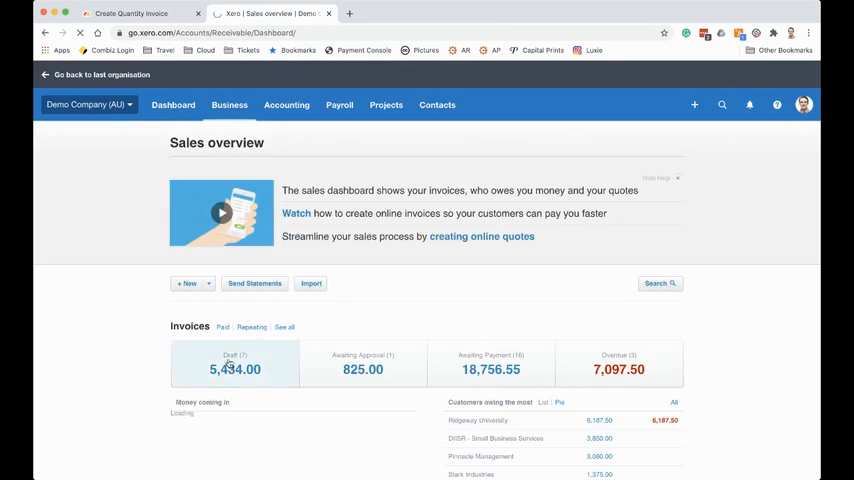
Review draft invoice ORC1048 for Stark Industries (2,904.00) in Xero and return to the monday.com board.
left_click(234, 362)
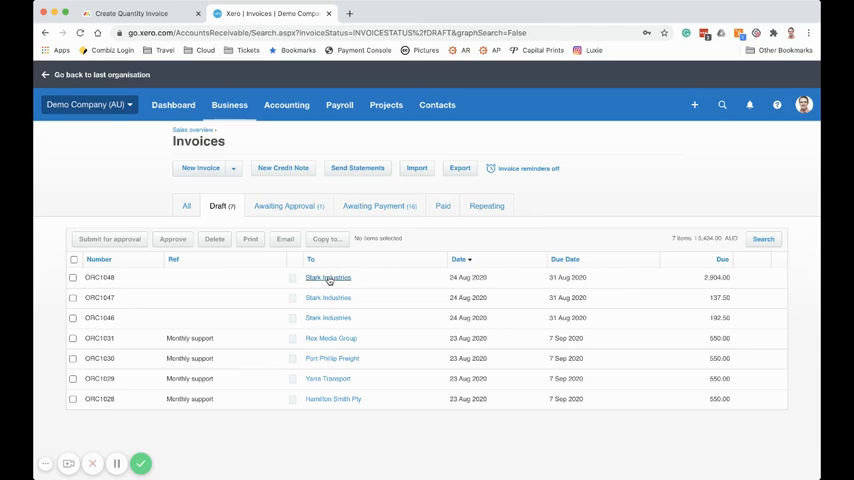
left_click(328, 276)
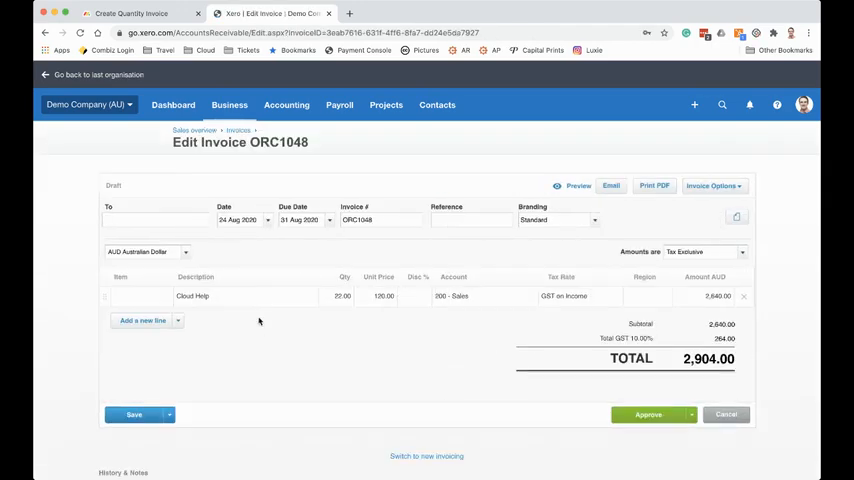
type("Stark Industries")
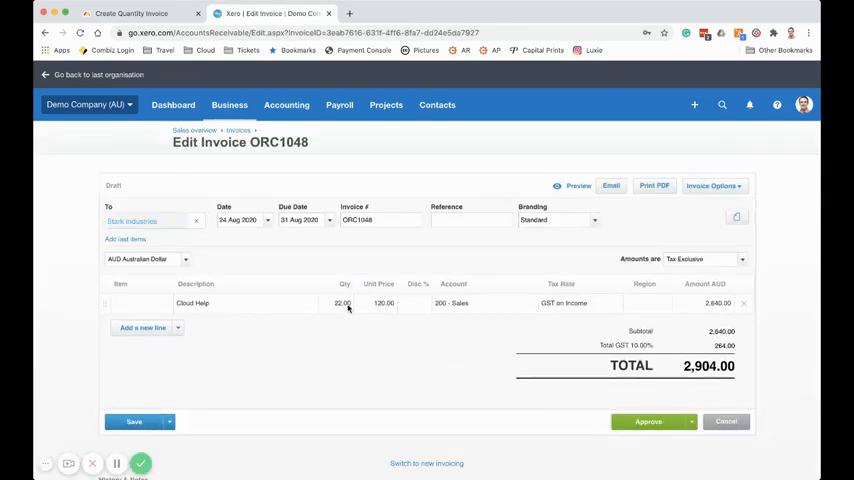
mouse_move(488, 312)
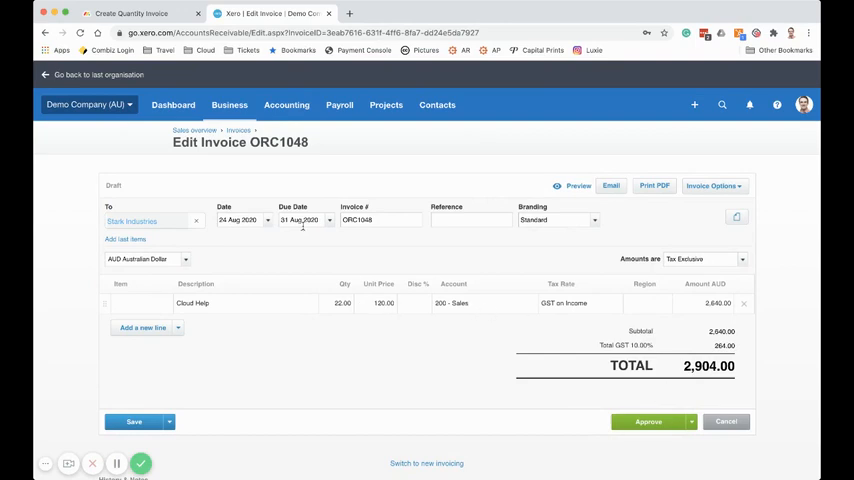
left_click(130, 12)
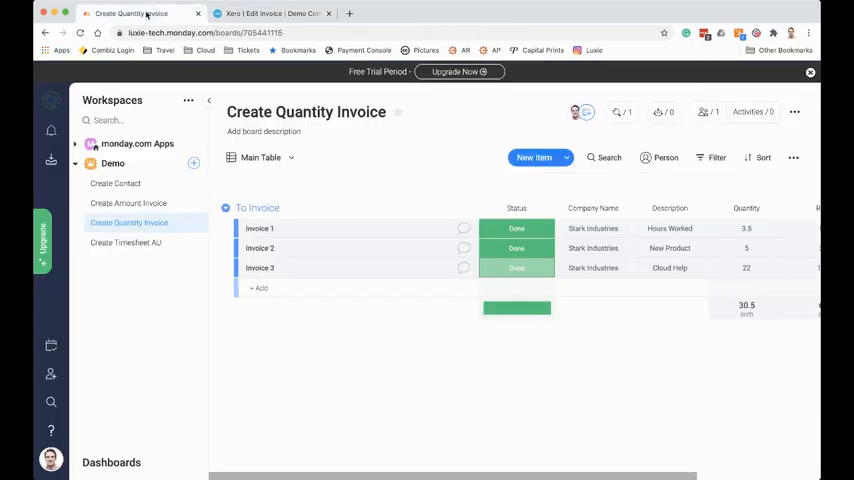
Open the Create Timesheet AU board's integrations center and choose the AU Payroll app.
left_click(126, 242)
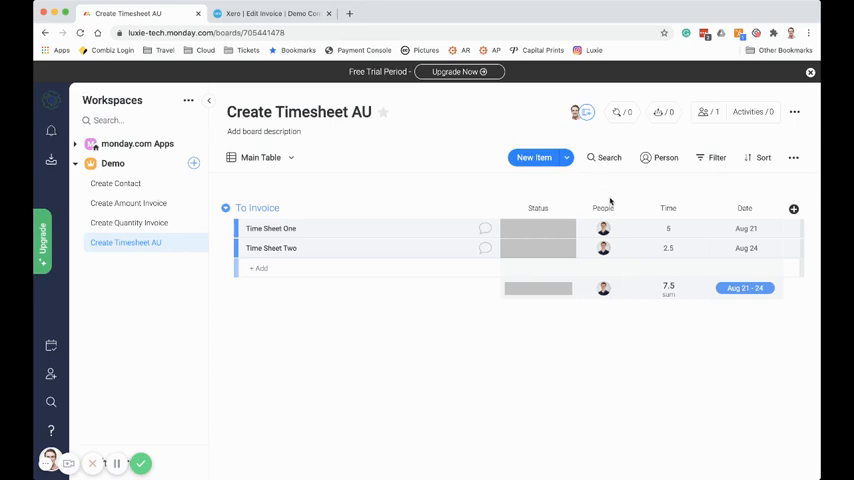
left_click(604, 228)
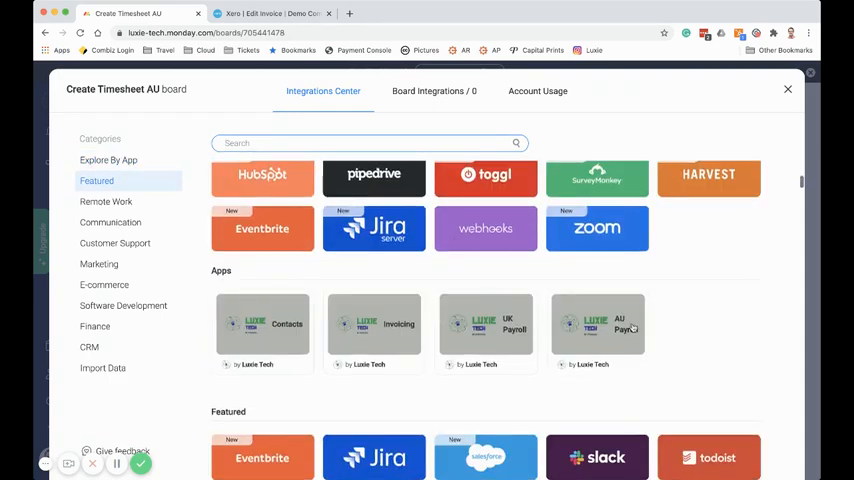
left_click(596, 324)
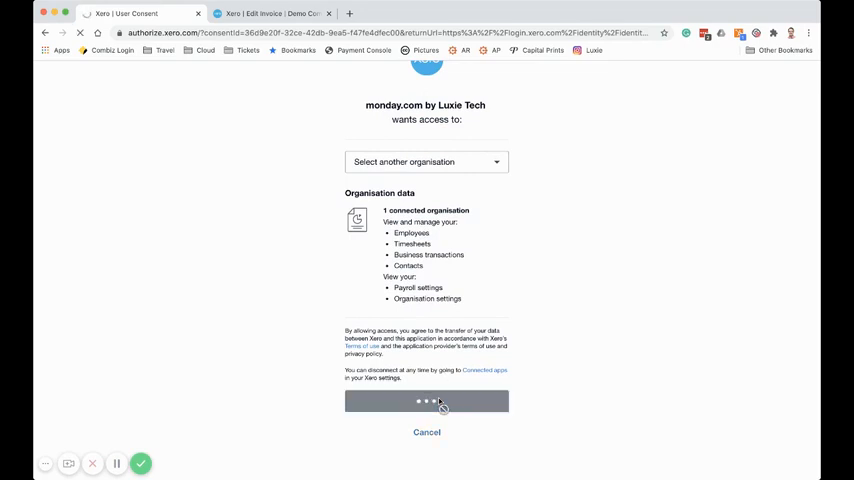
Allow monday.com access to the Xero organisation on the consent page.
left_click(426, 400)
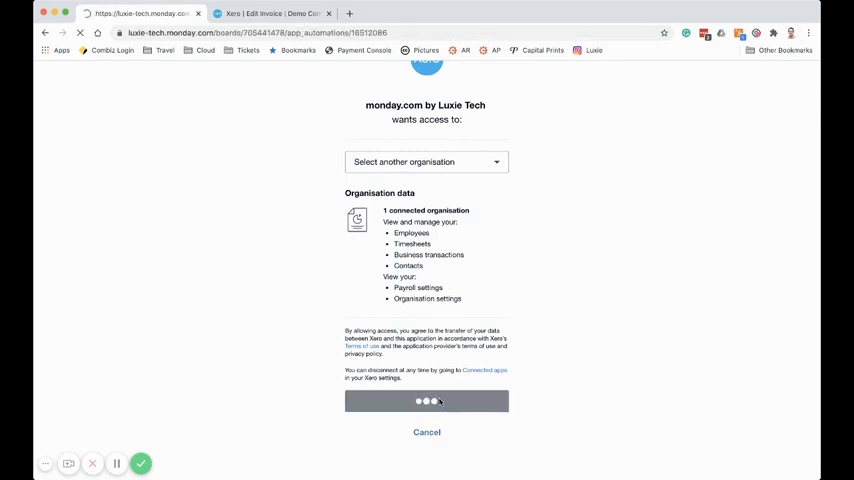
left_click(426, 400)
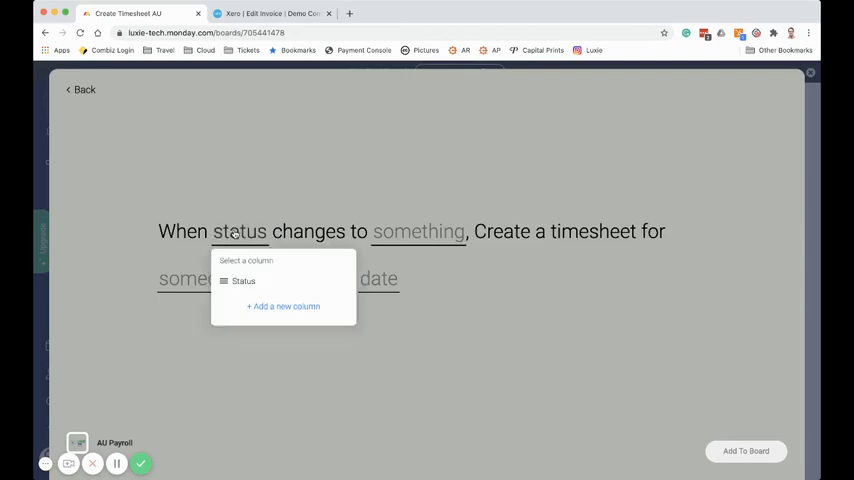
Set the timesheet recipe trigger to Status changes to Done and add it to the board.
left_click(242, 280)
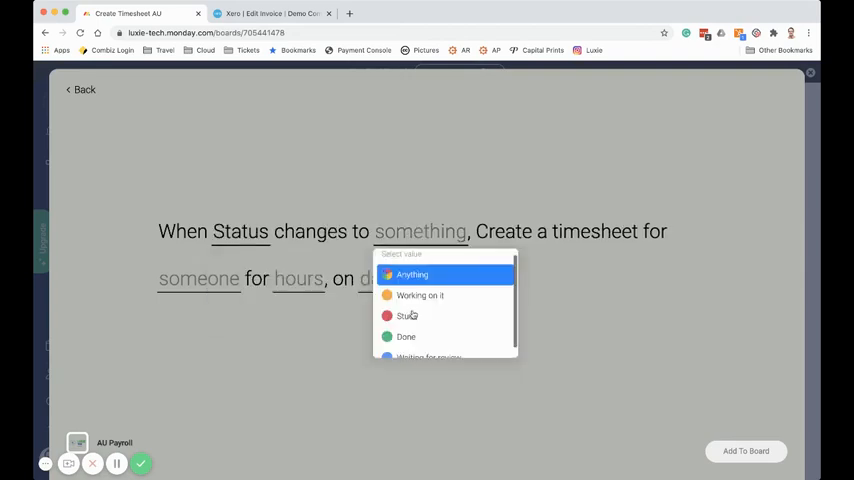
left_click(406, 336)
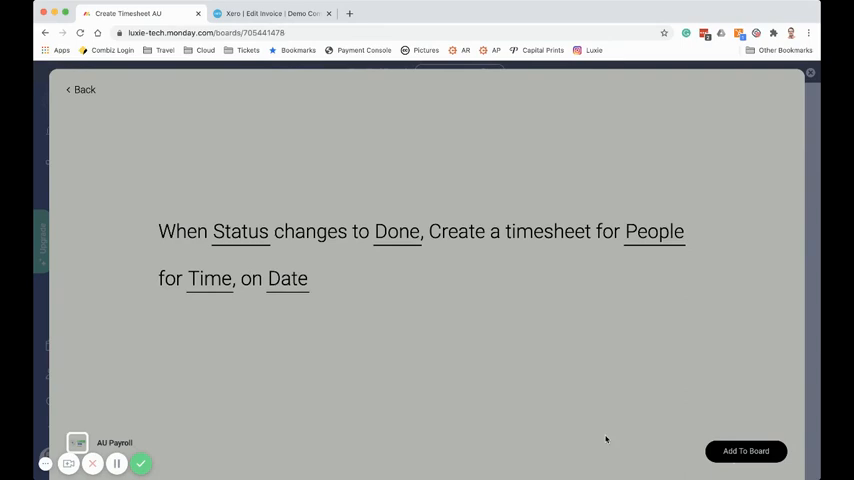
left_click(746, 452)
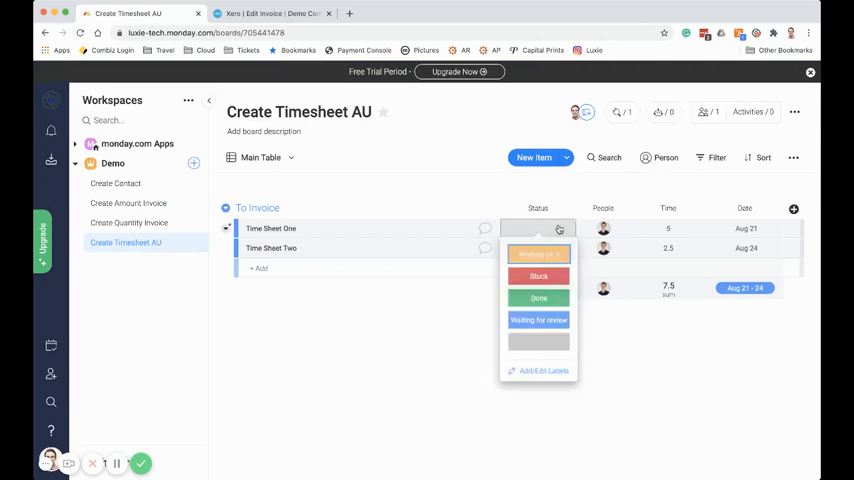
Mark Time Sheet One and Time Sheet Two as Done, then switch to Xero Payroll Timesheets.
left_click(540, 298)
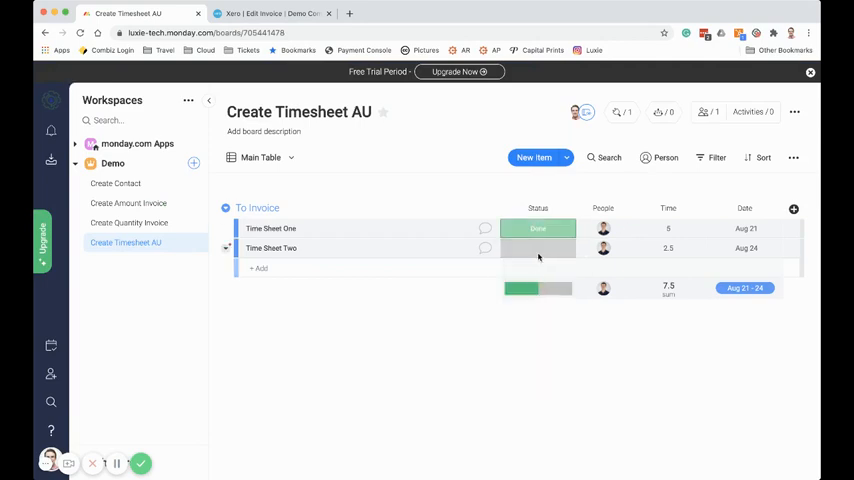
left_click(538, 248)
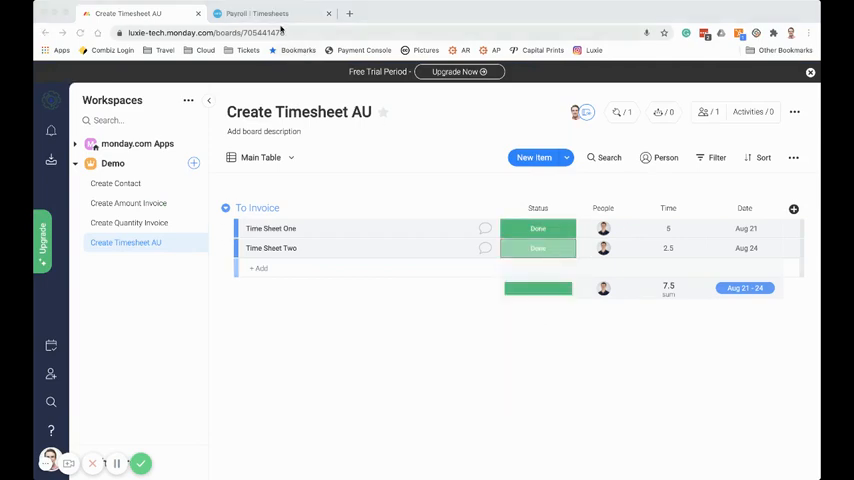
left_click(256, 14)
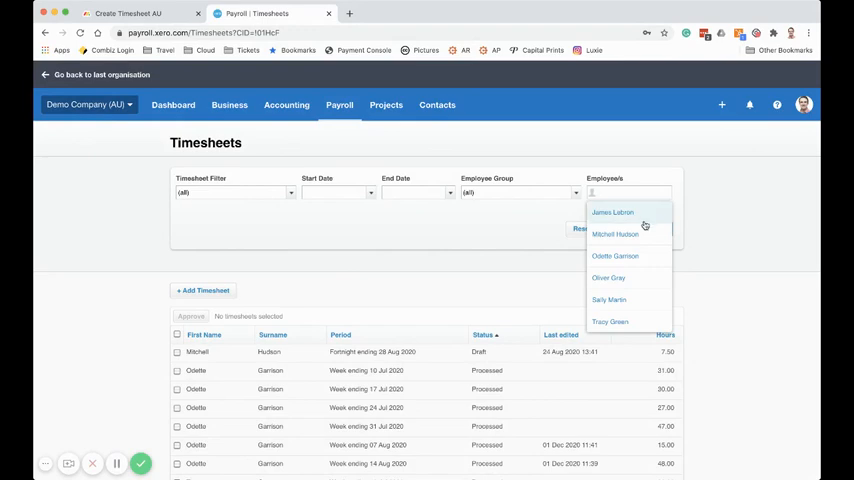
left_click(614, 234)
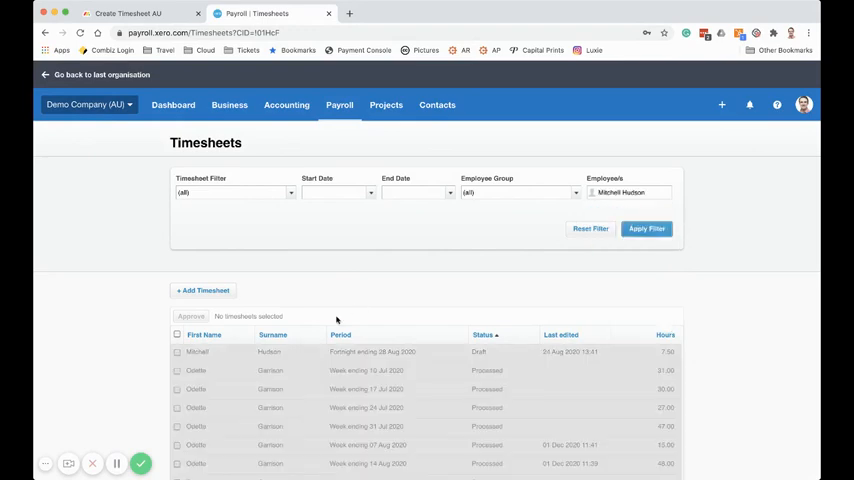
left_click(372, 352)
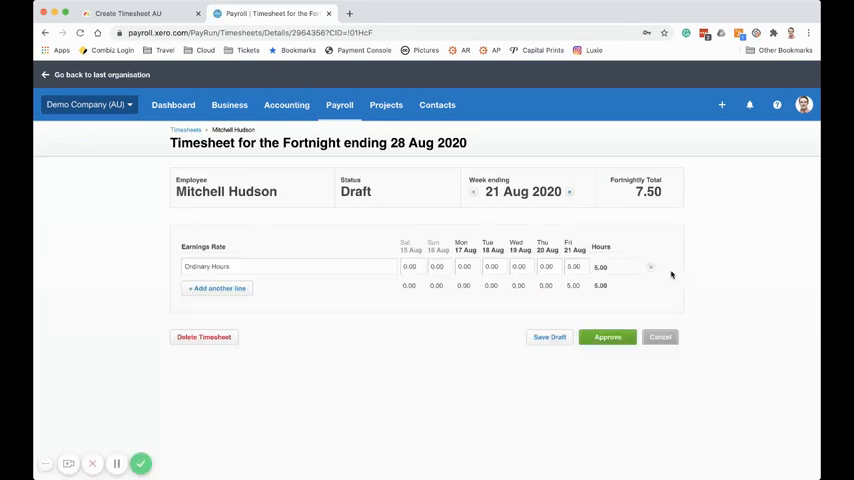
mouse_move(532, 272)
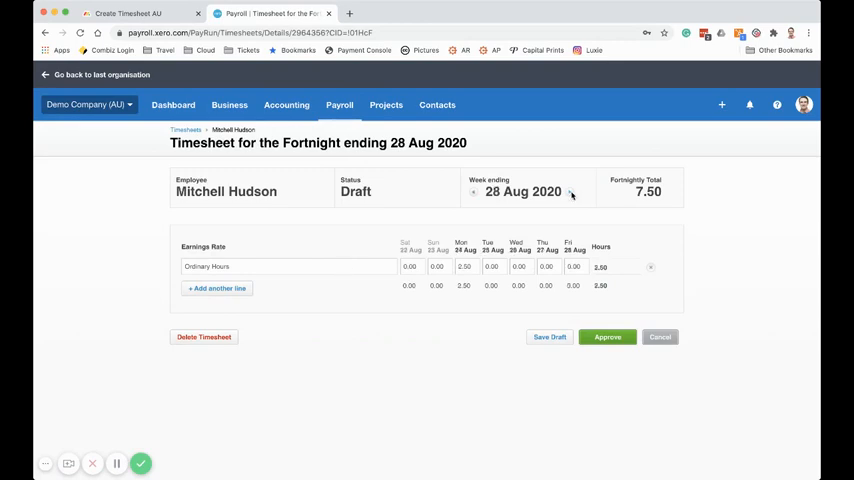
mouse_move(612, 354)
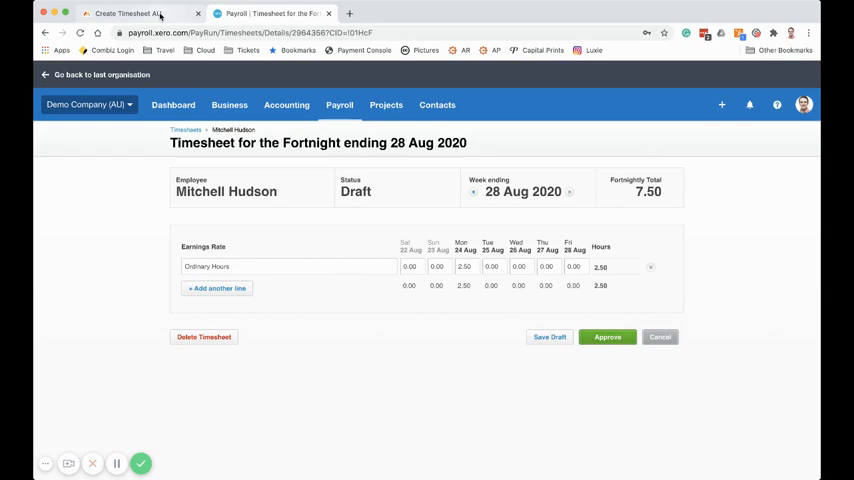
Return to the Create Timesheet AU board and browse its Integrations Center down to the Apps section.
left_click(128, 12)
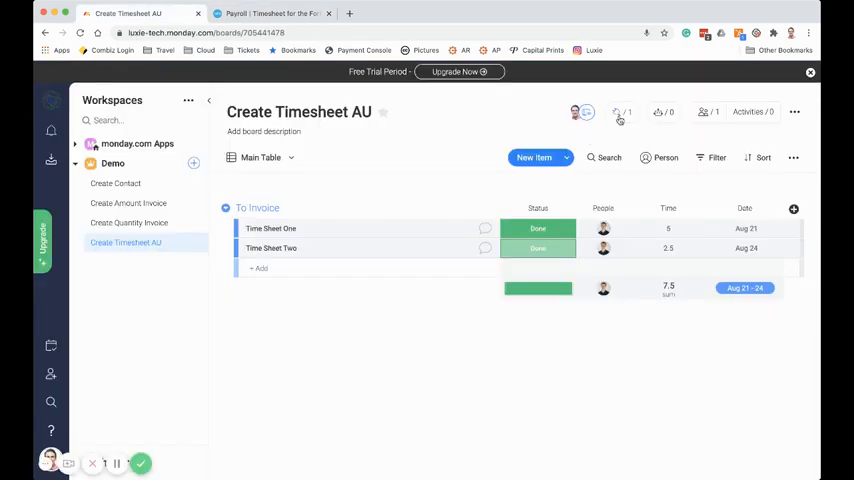
left_click(620, 112)
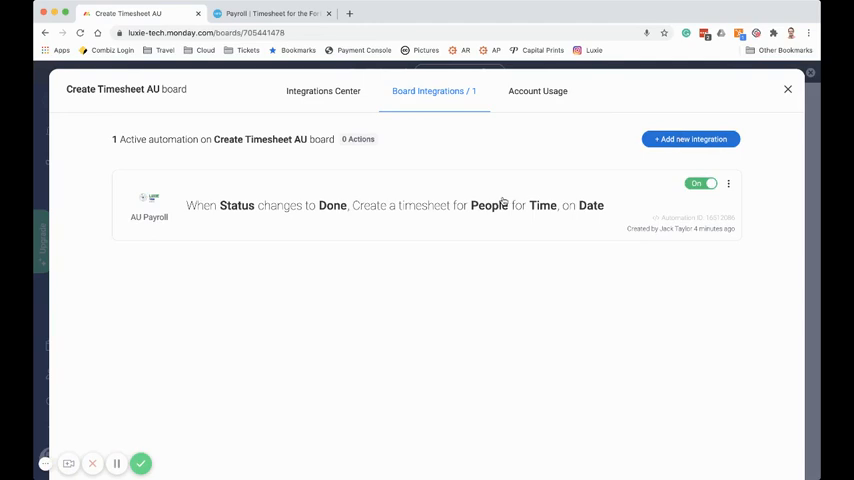
left_click(324, 92)
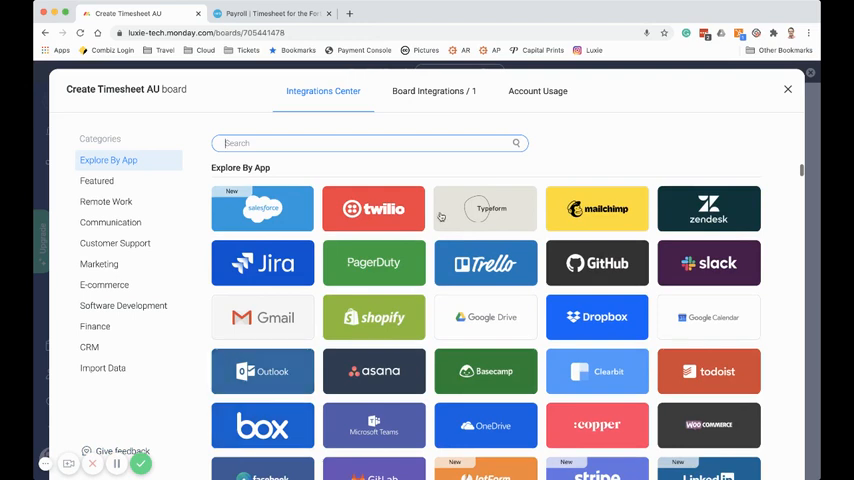
scroll("down", 3)
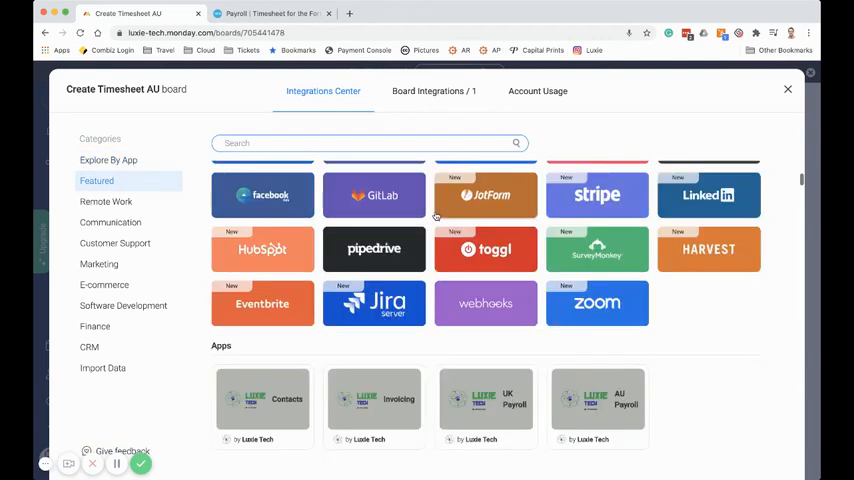
scroll("down", 3)
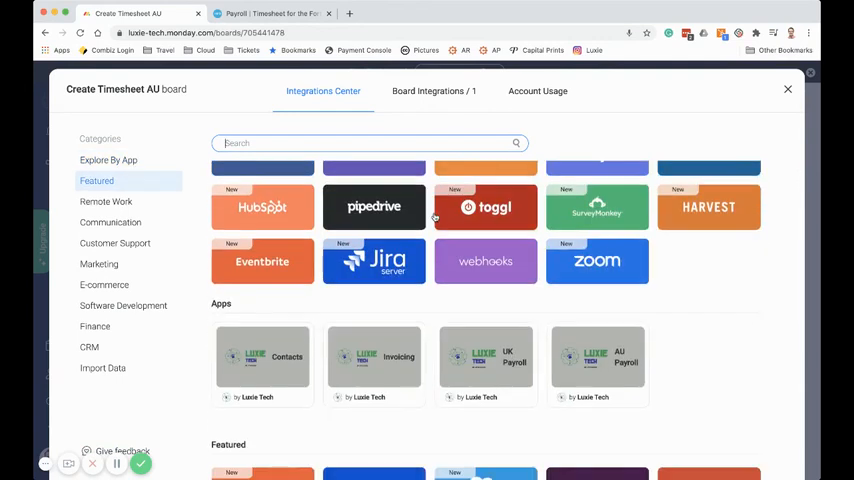